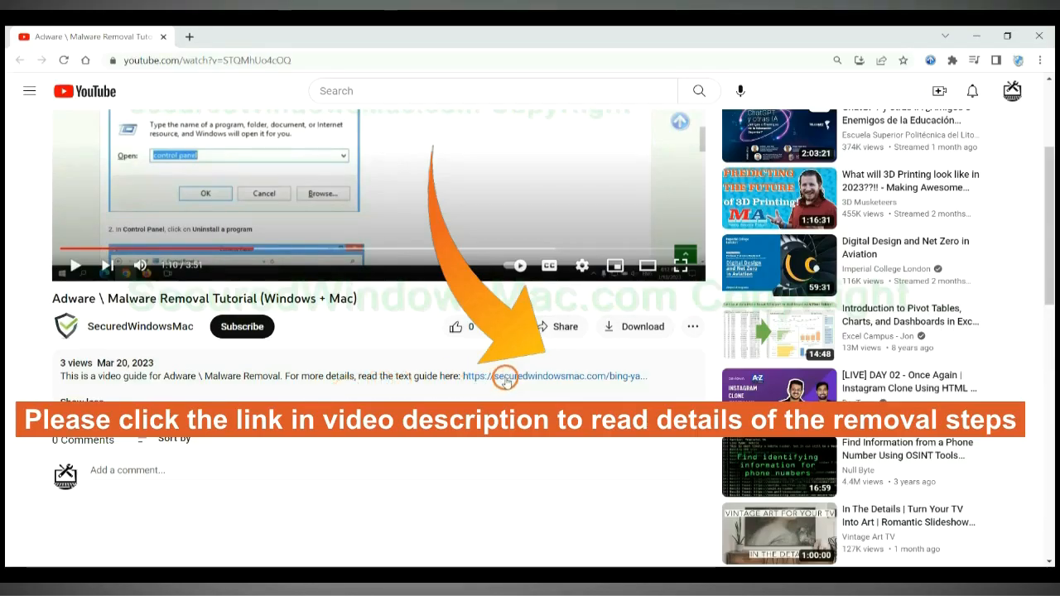
# Open the secured​windowsmac.com guide from the video description and scroll to automatic removal
pyautogui.click(555, 376)
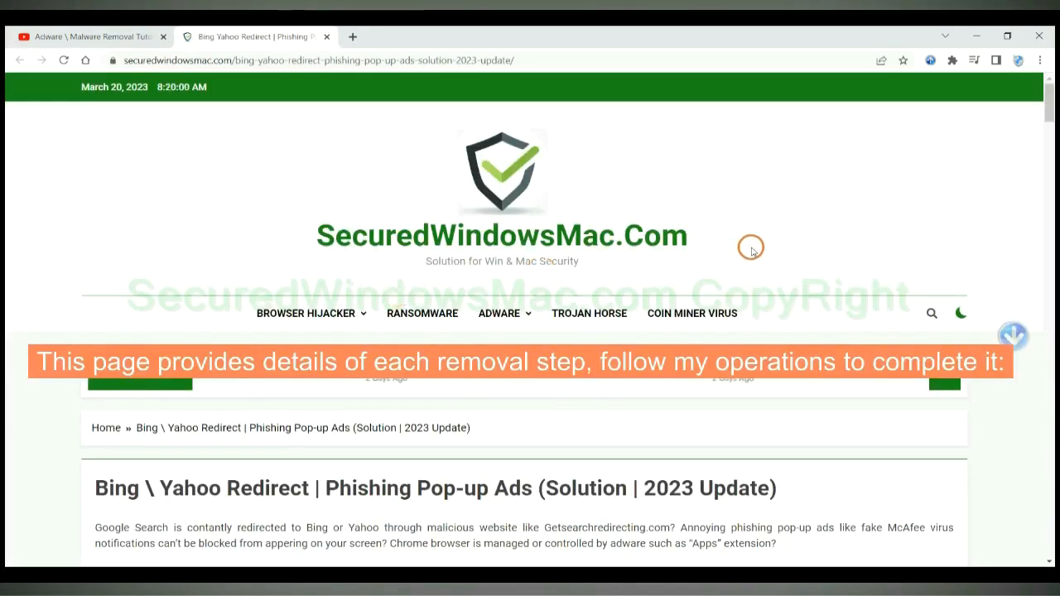
pyautogui.scroll(-3)
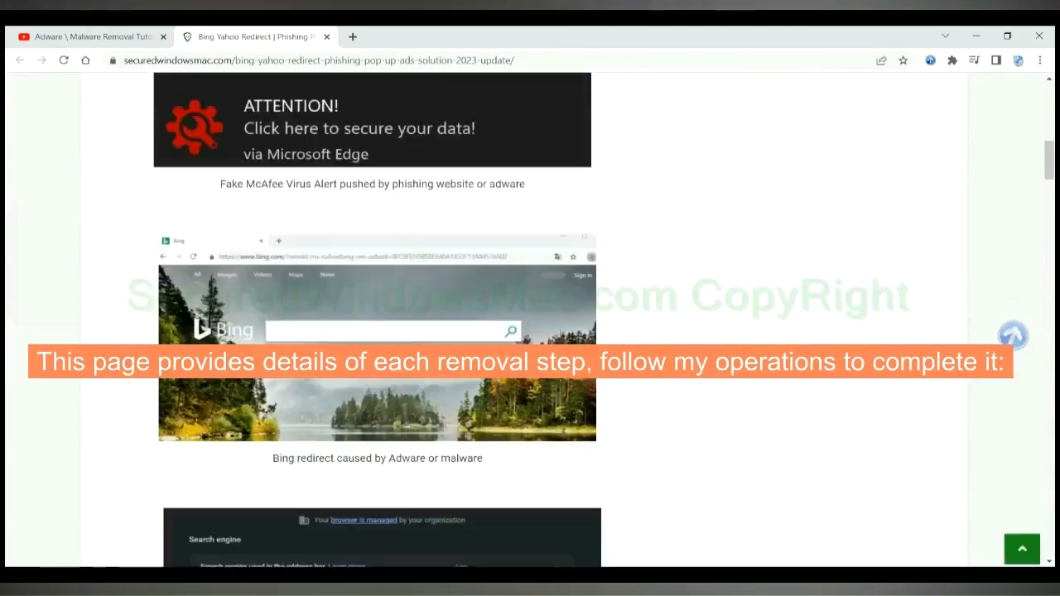
pyautogui.scroll(-3)
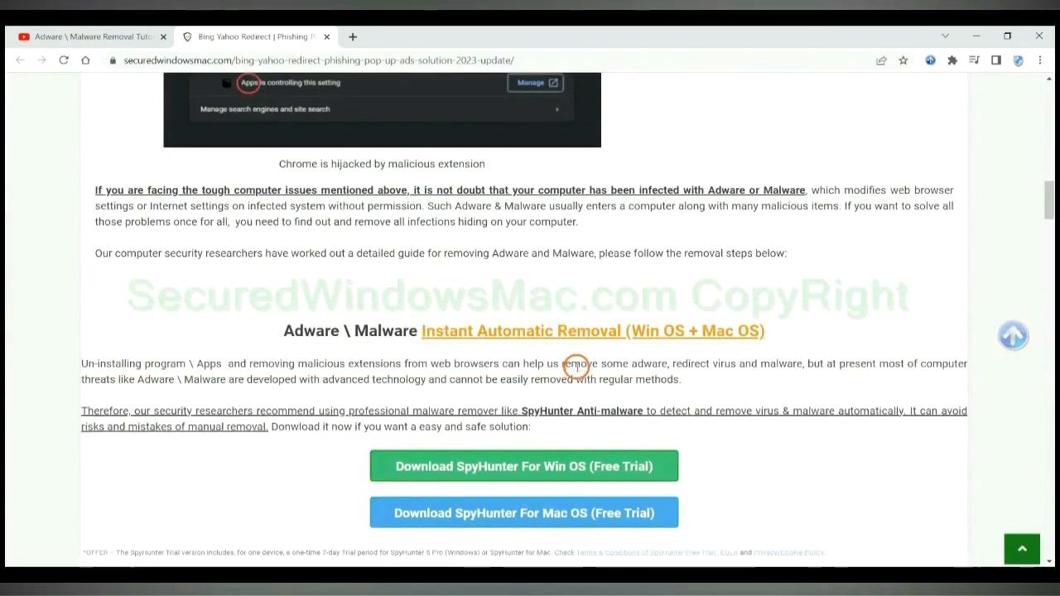
pyautogui.scroll(-3)
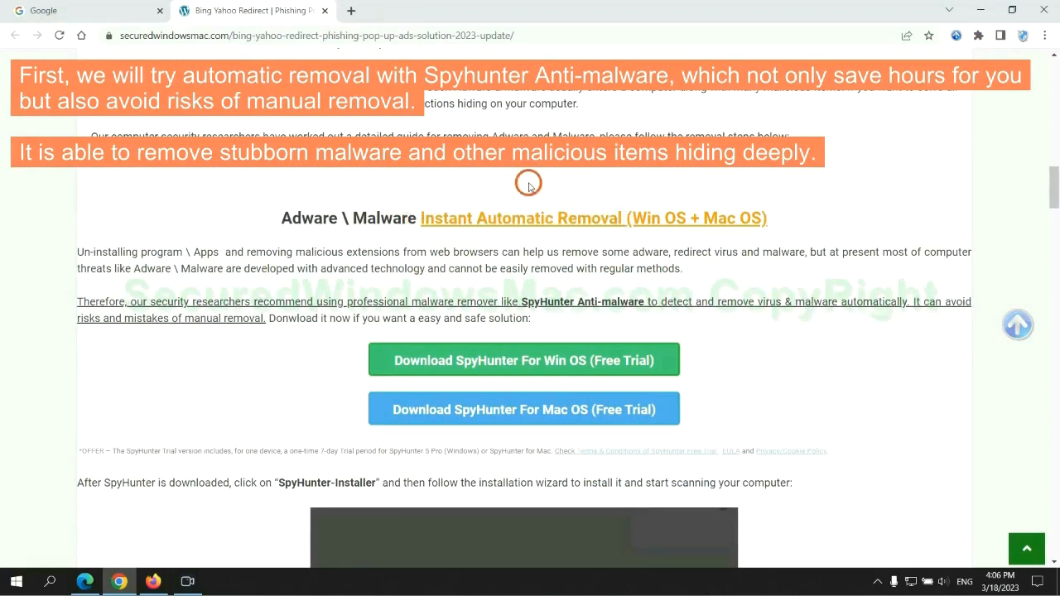
pyautogui.moveTo(530, 251)
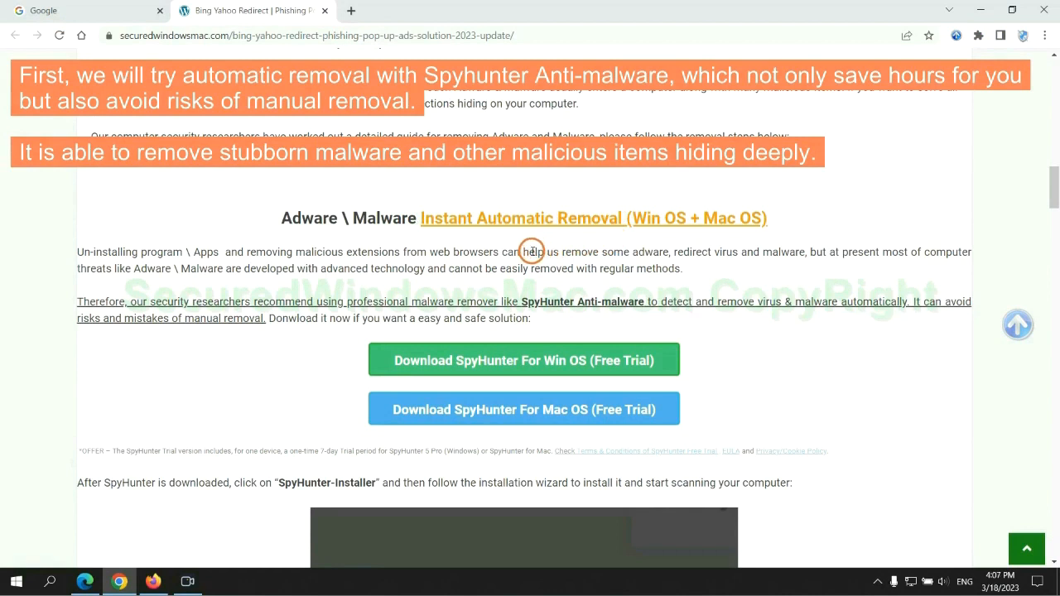
pyautogui.moveTo(448, 255)
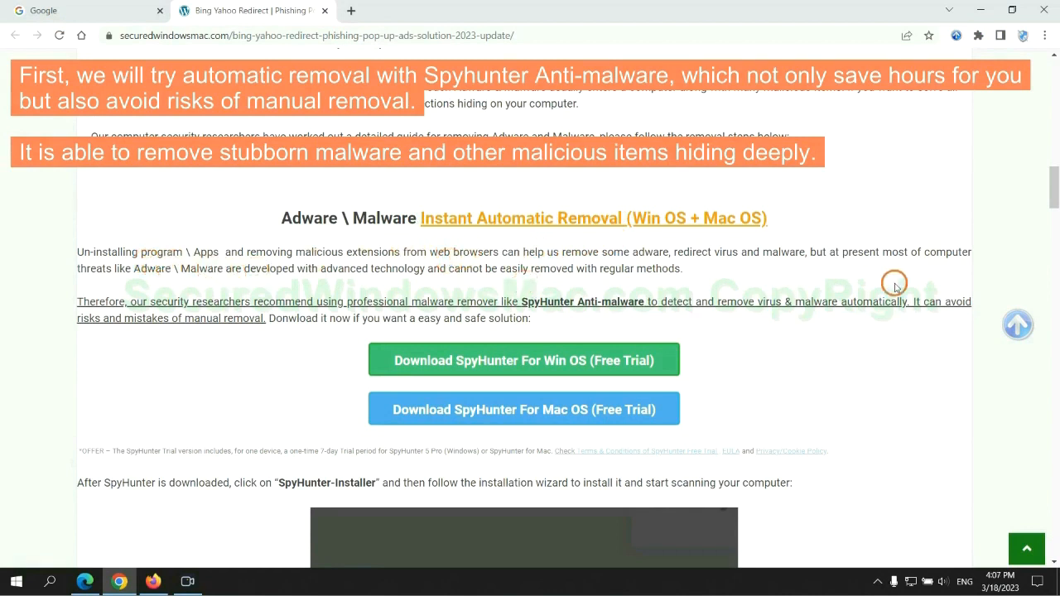
# Scroll to Instant Automatic Removal and download SpyHunter-Installer.exe for Windows (Free Trial)
pyautogui.scroll(-3)
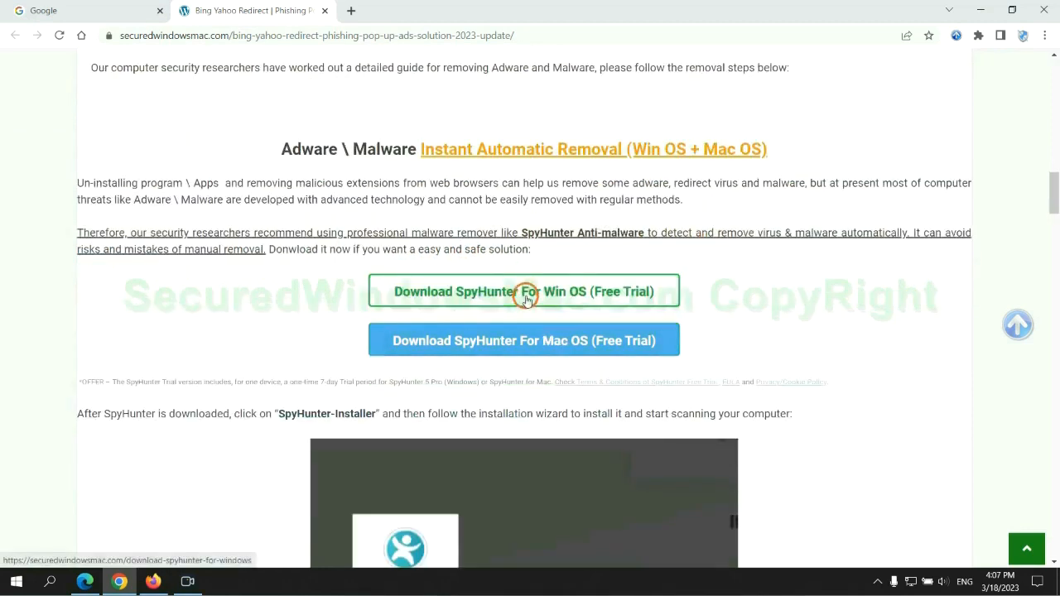
pyautogui.moveTo(536, 332)
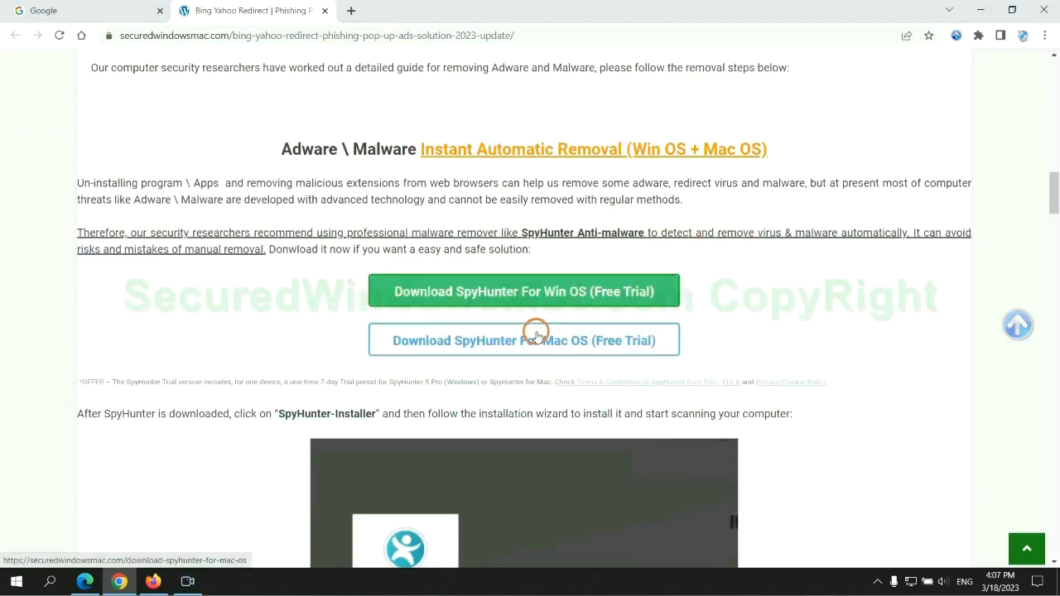
pyautogui.scroll(-3)
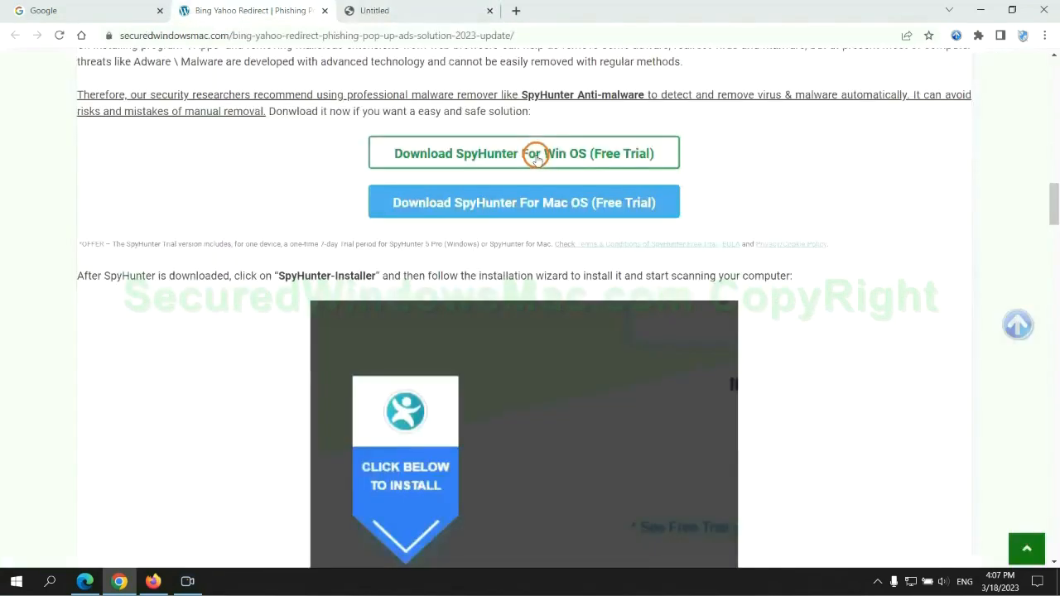
pyautogui.click(524, 153)
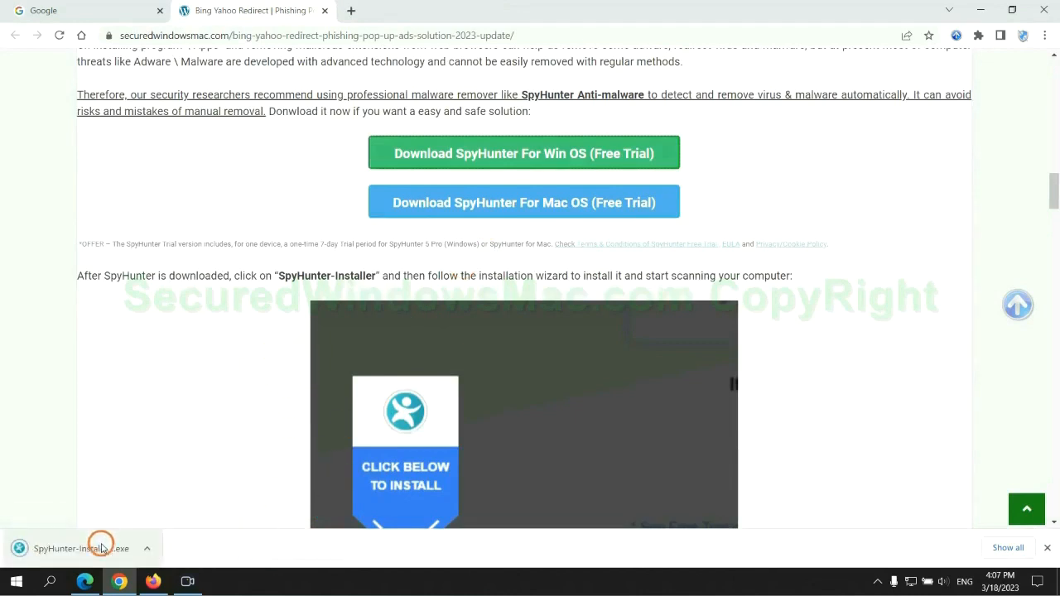
# Run SpyHunter-Installer.exe and continue the SpyHunter 5 installation
pyautogui.click(75, 549)
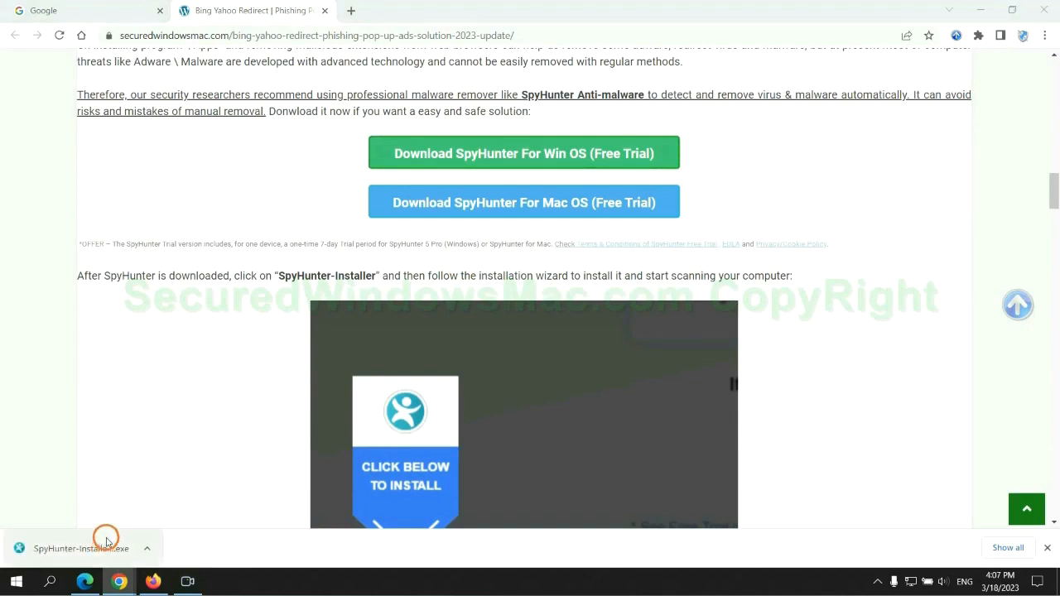
pyautogui.click(81, 549)
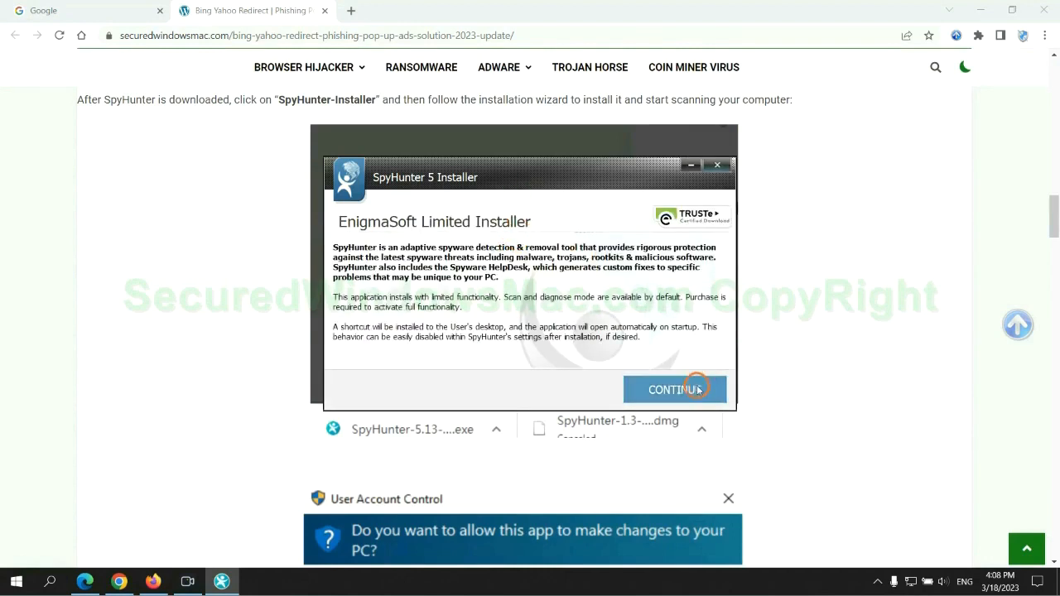
pyautogui.click(675, 389)
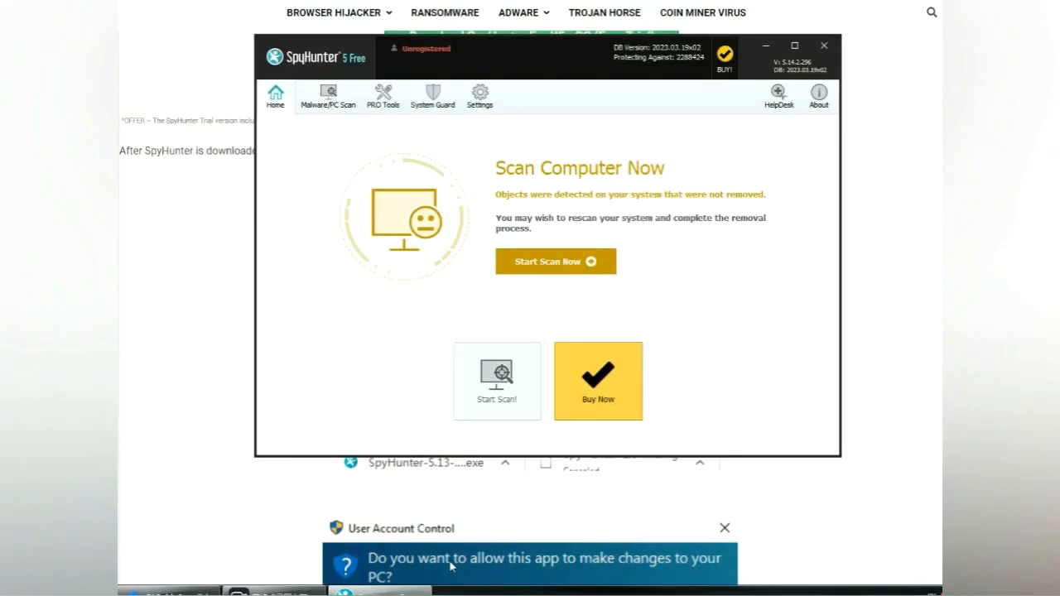
pyautogui.moveTo(748, 311)
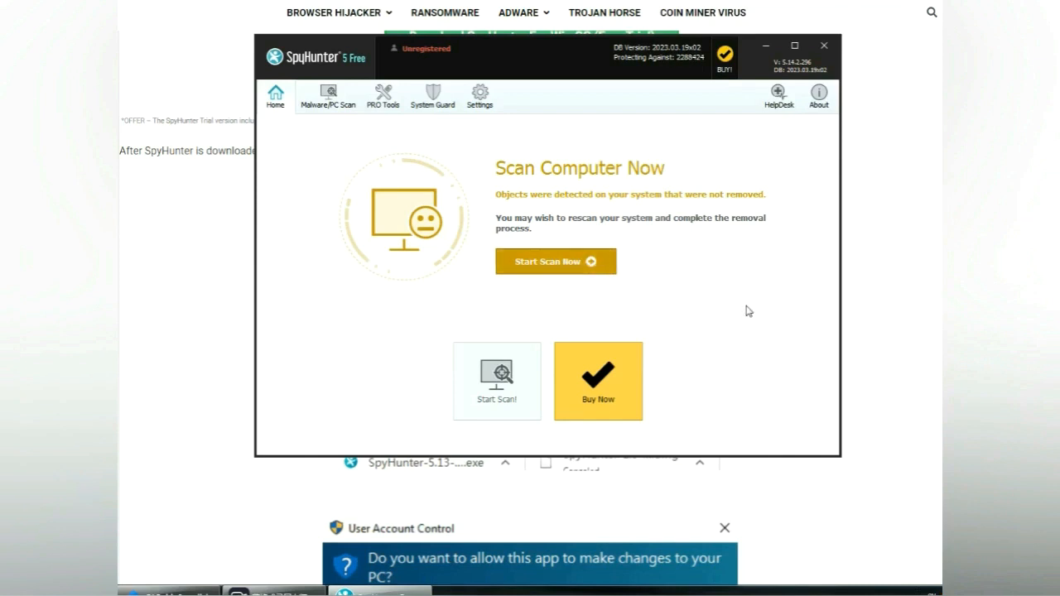
# Scan the computer, proceed past the results and choose the FREE Trial (7-Days)
pyautogui.click(556, 261)
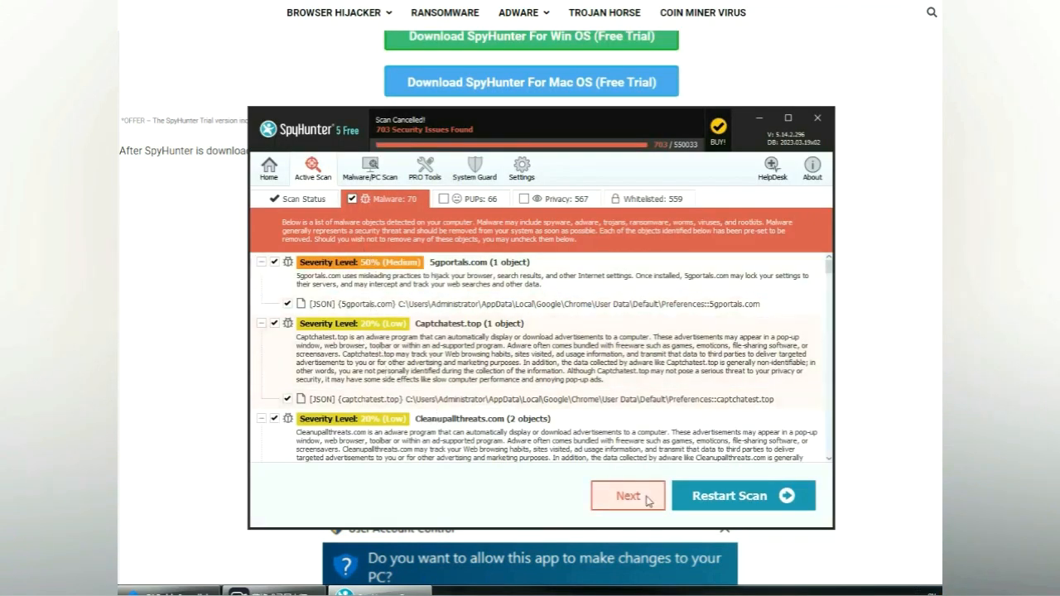
pyautogui.click(628, 495)
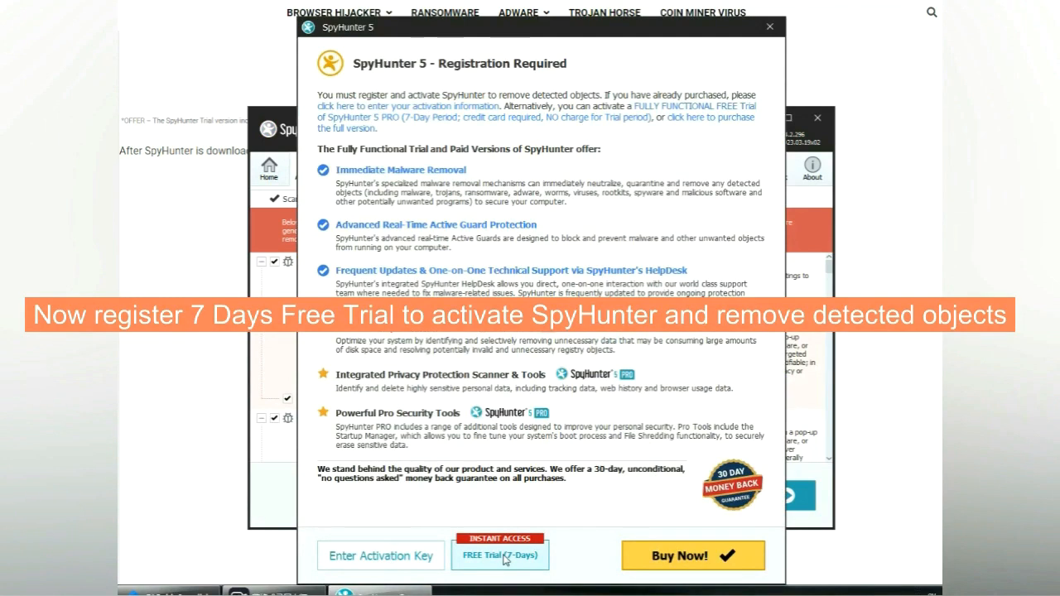
pyautogui.click(500, 556)
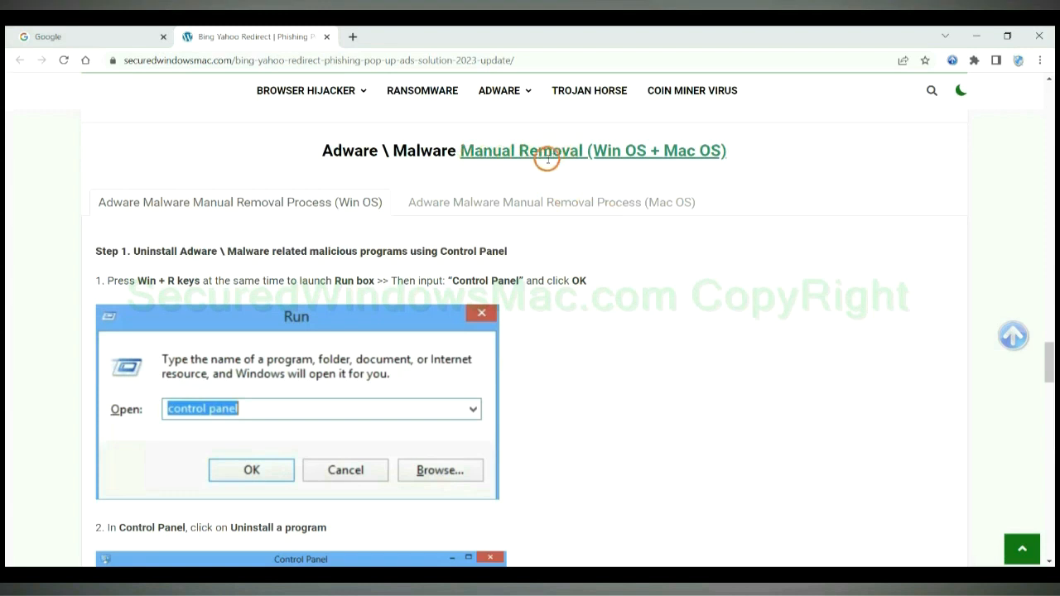
# Scroll the guide to Step 1, highlighting the 'Uninstall Adware \ Malware related malicious programs' heading
pyautogui.doubleClick(611, 151)
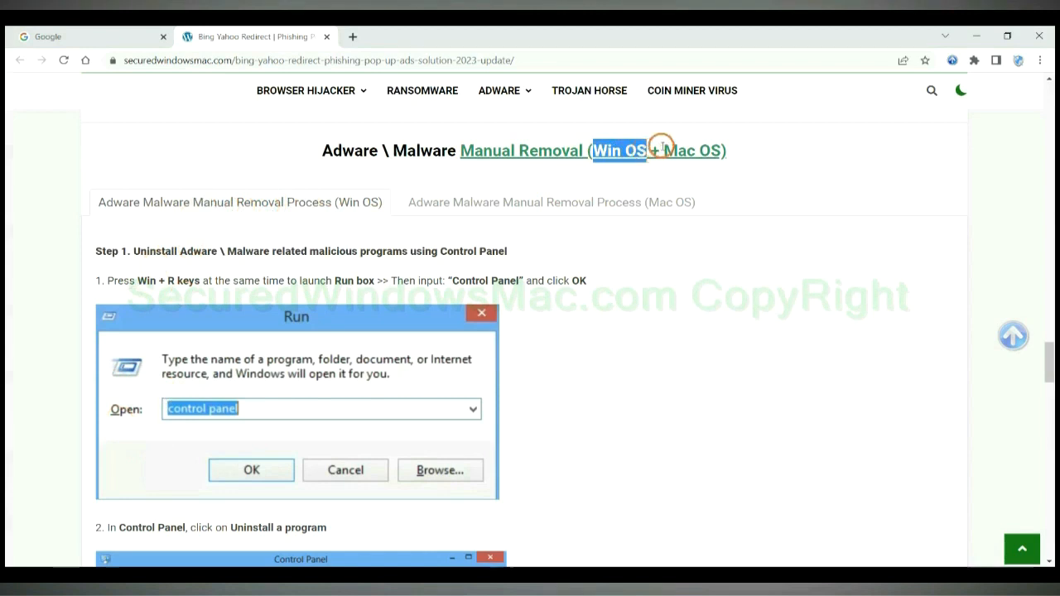
pyautogui.click(552, 202)
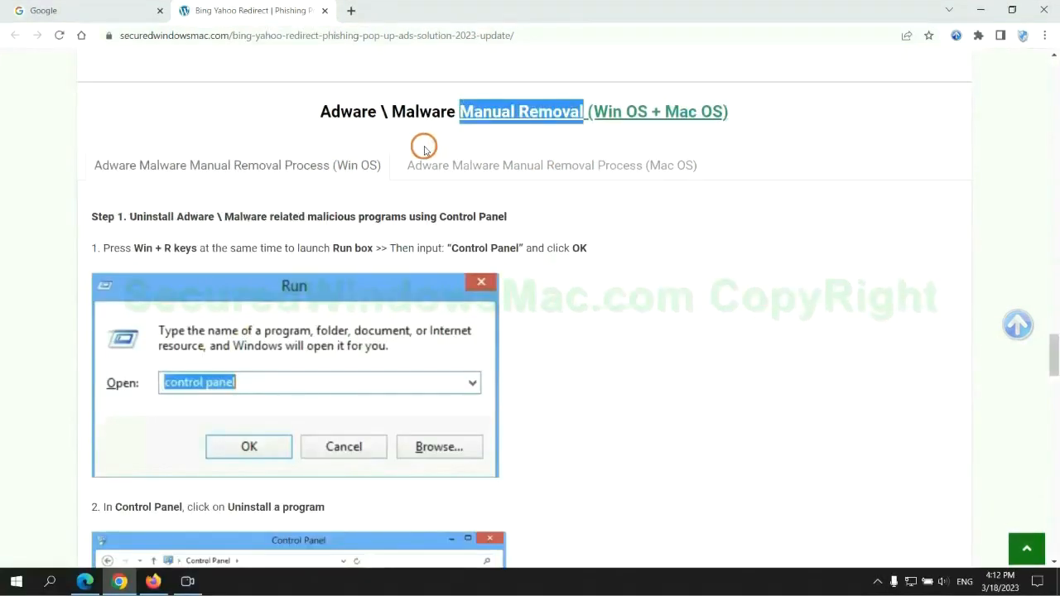
pyautogui.scroll(-3)
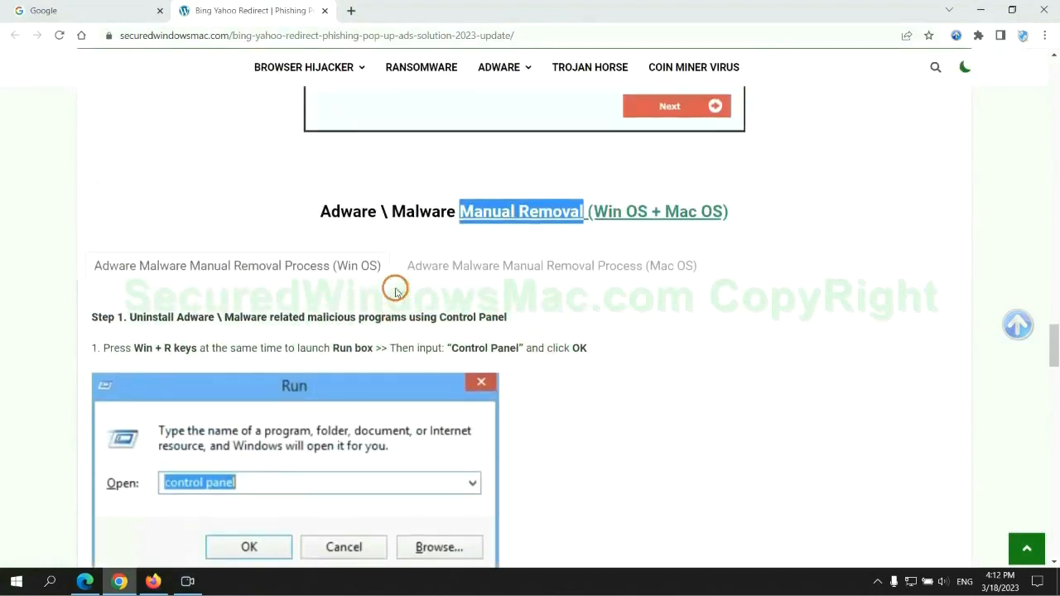
pyautogui.scroll(-3)
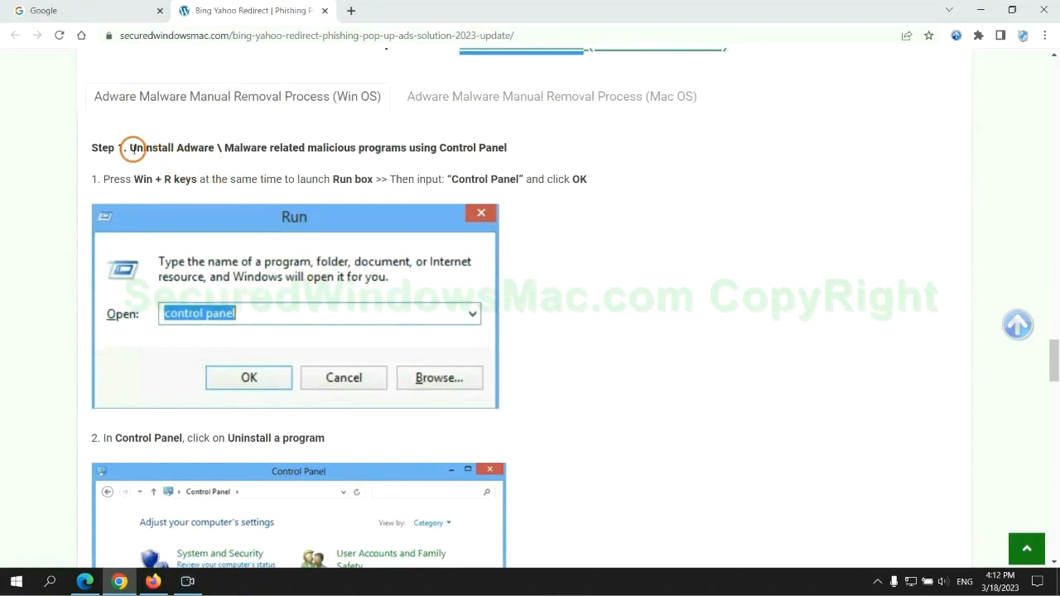
pyautogui.moveTo(130, 147); pyautogui.dragTo(402, 148)
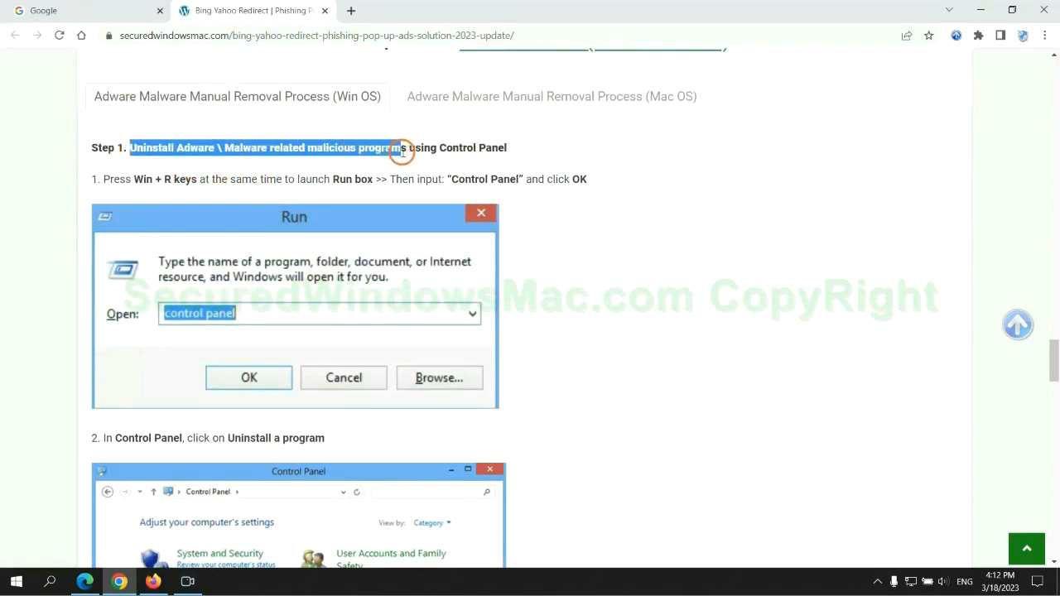
pyautogui.scroll(-3)
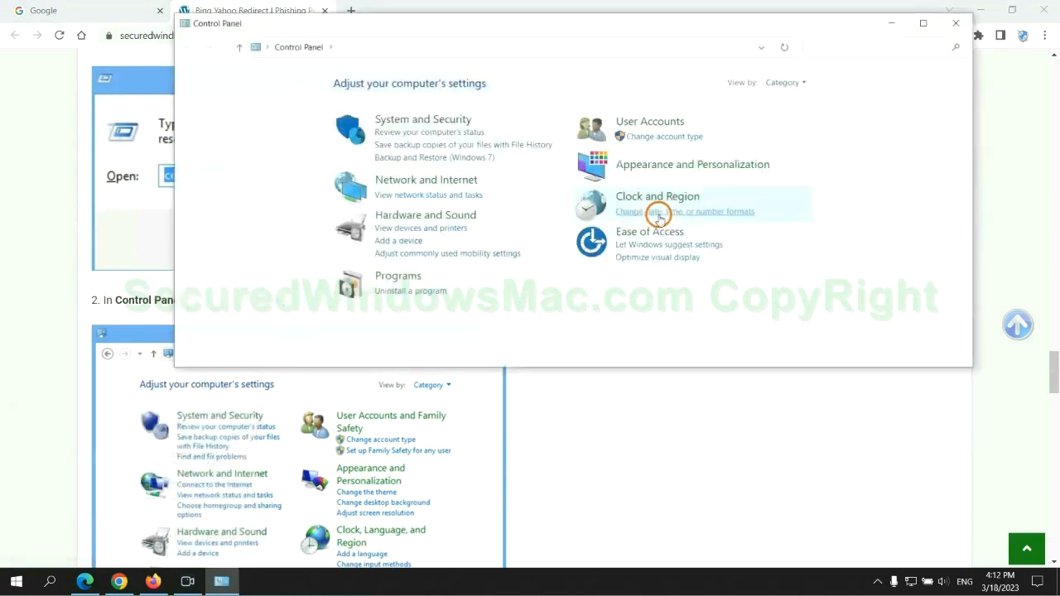
# Open Uninstall a program and choose Uninstall/Change on Lantern
pyautogui.click(410, 291)
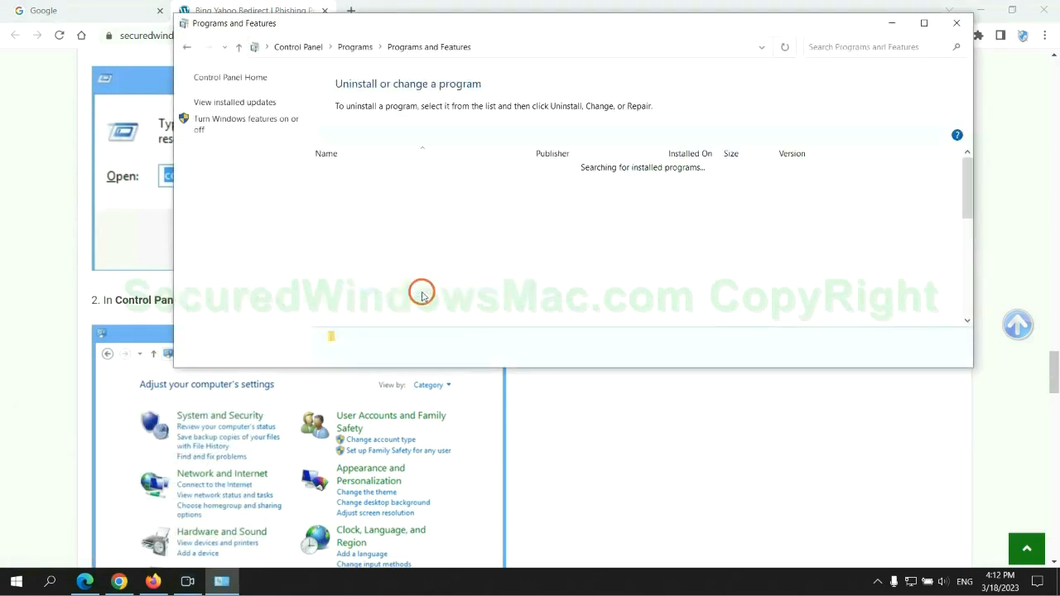
pyautogui.click(342, 193)
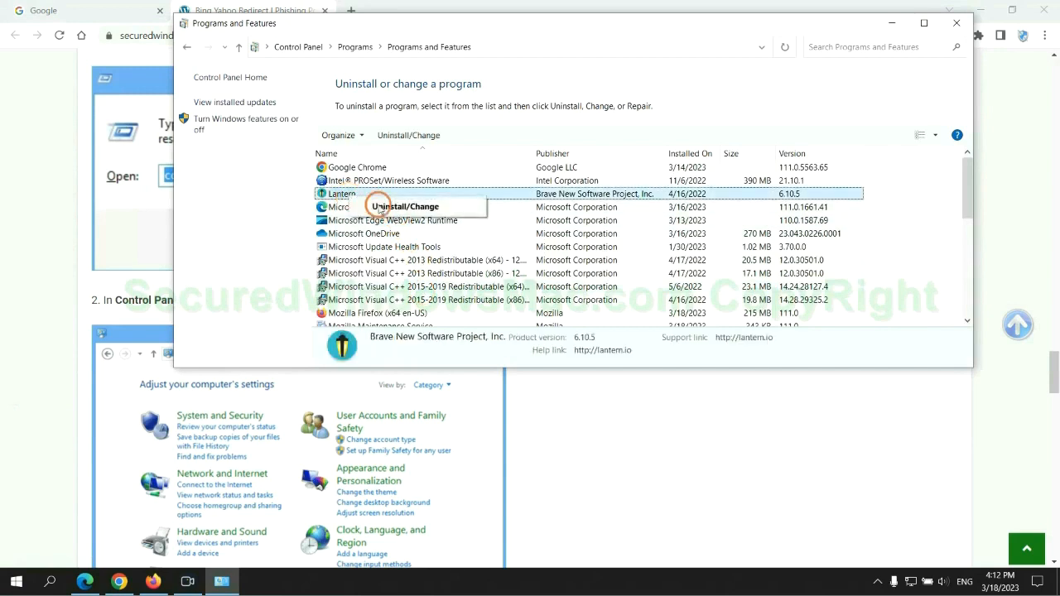
pyautogui.click(957, 23)
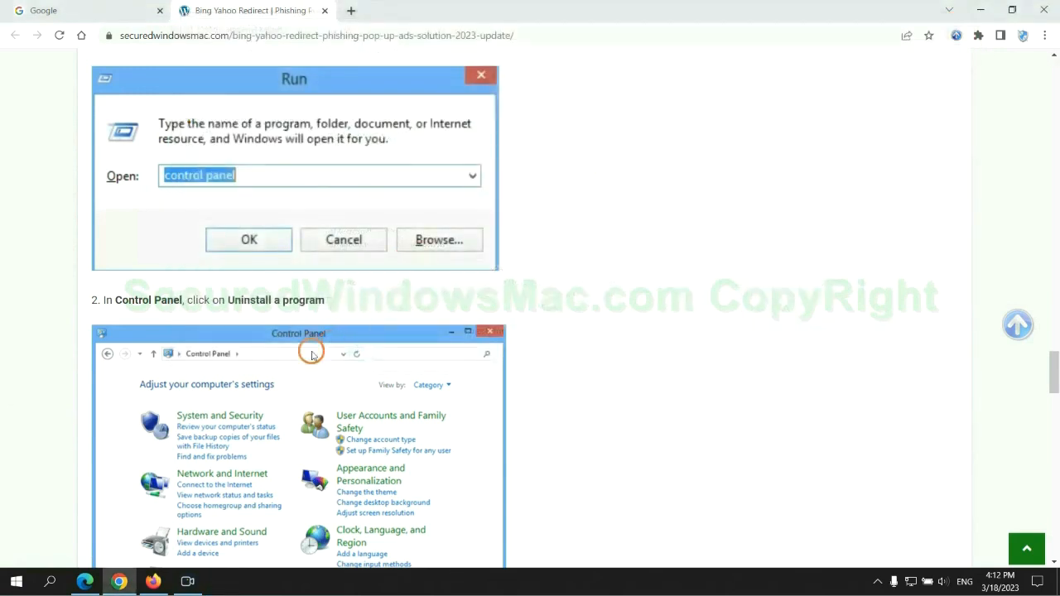
pyautogui.scroll(-3)
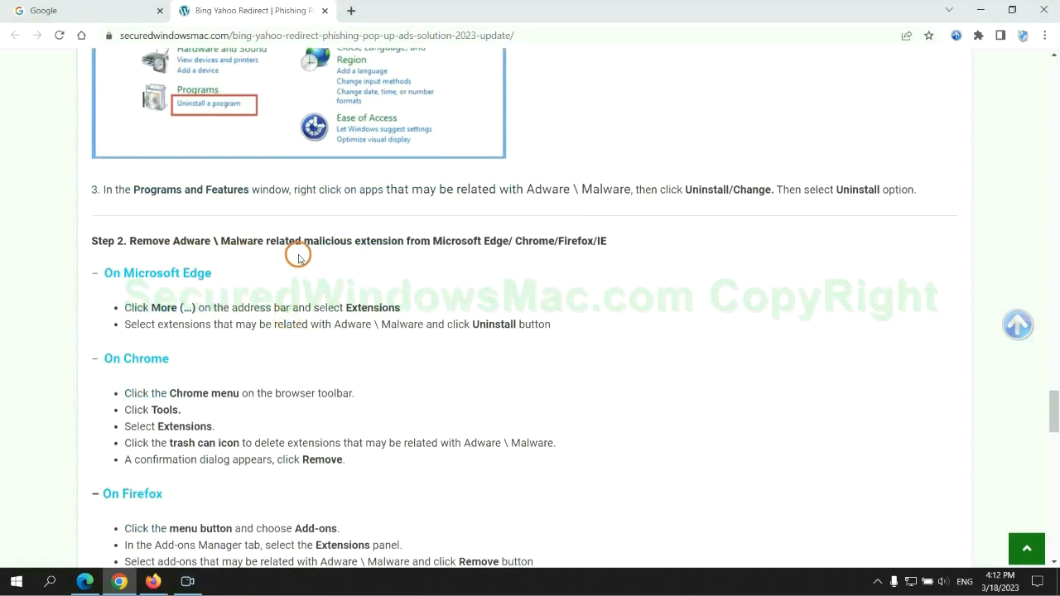
pyautogui.moveTo(271, 288)
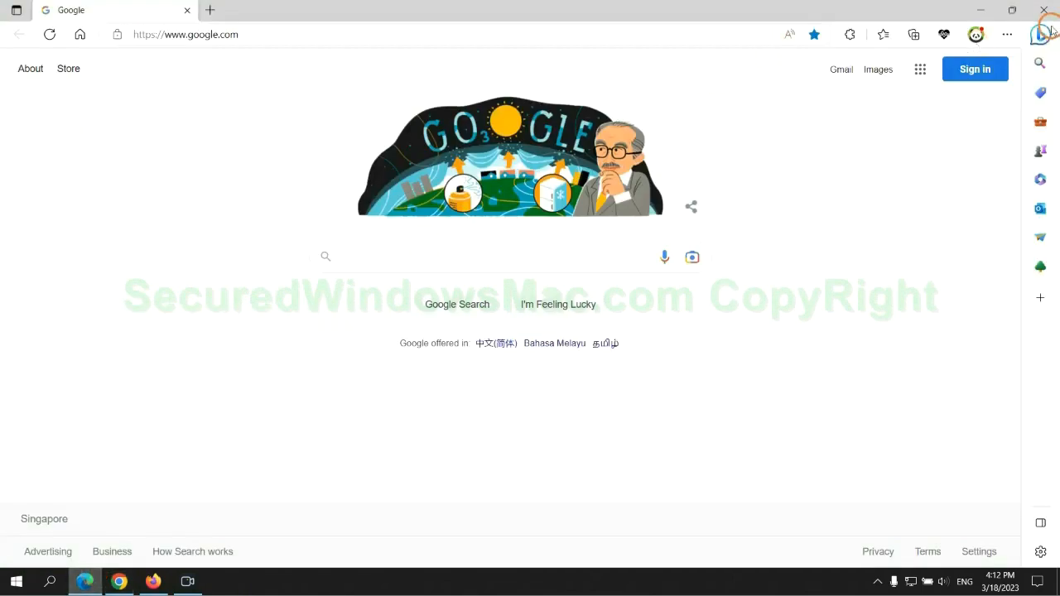
pyautogui.moveTo(876, 35)
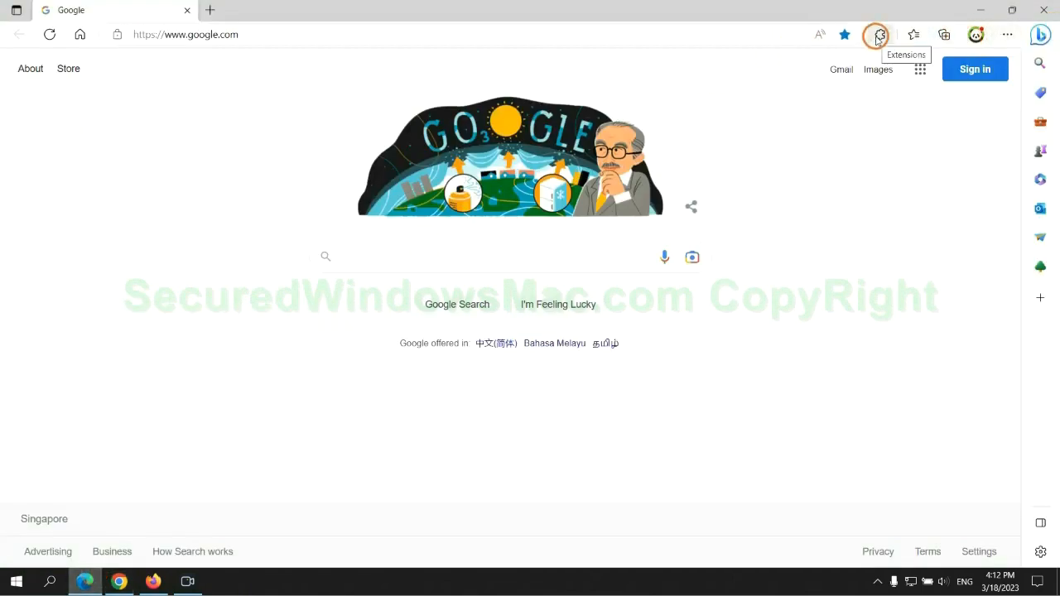
# Remove McAfee WebAdvisor from Edge's Manage extensions page
pyautogui.click(880, 33)
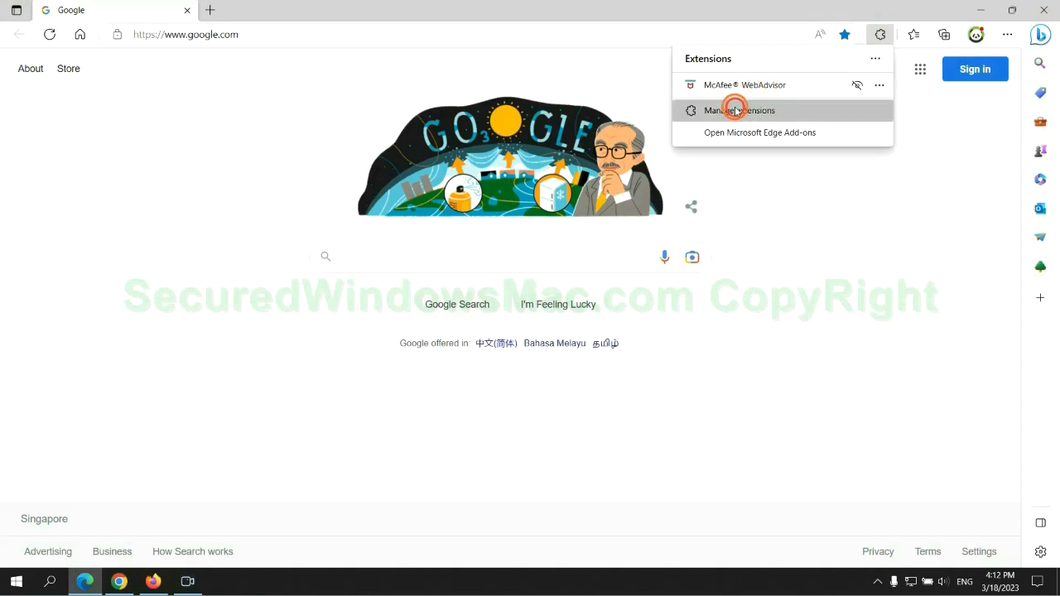
pyautogui.click(738, 110)
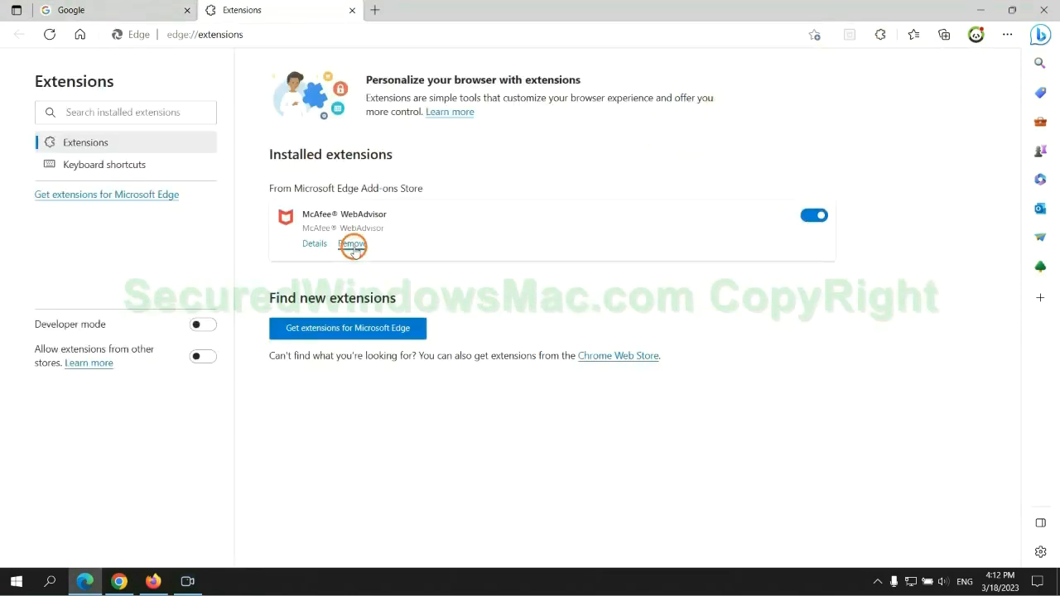
pyautogui.click(352, 243)
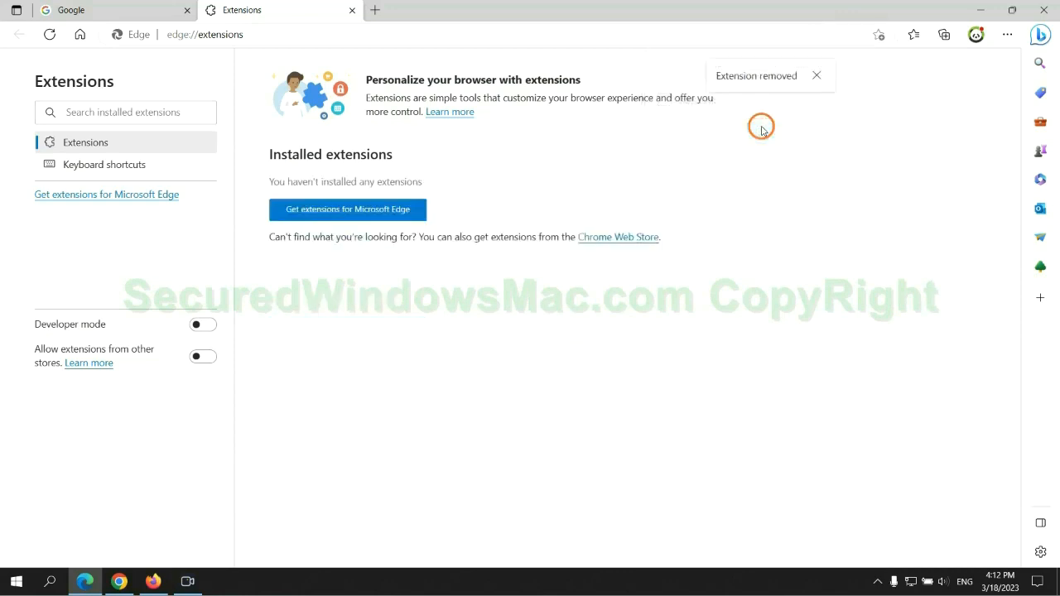
pyautogui.click(351, 10)
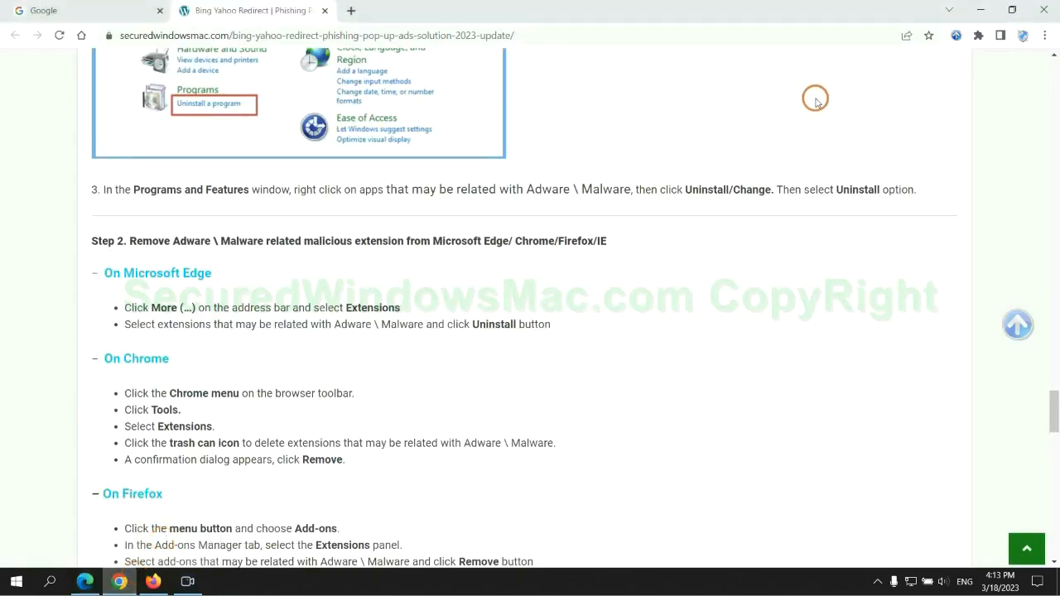
# Remove the Ecosia extension from Chrome's Manage extensions page and confirm
pyautogui.click(978, 36)
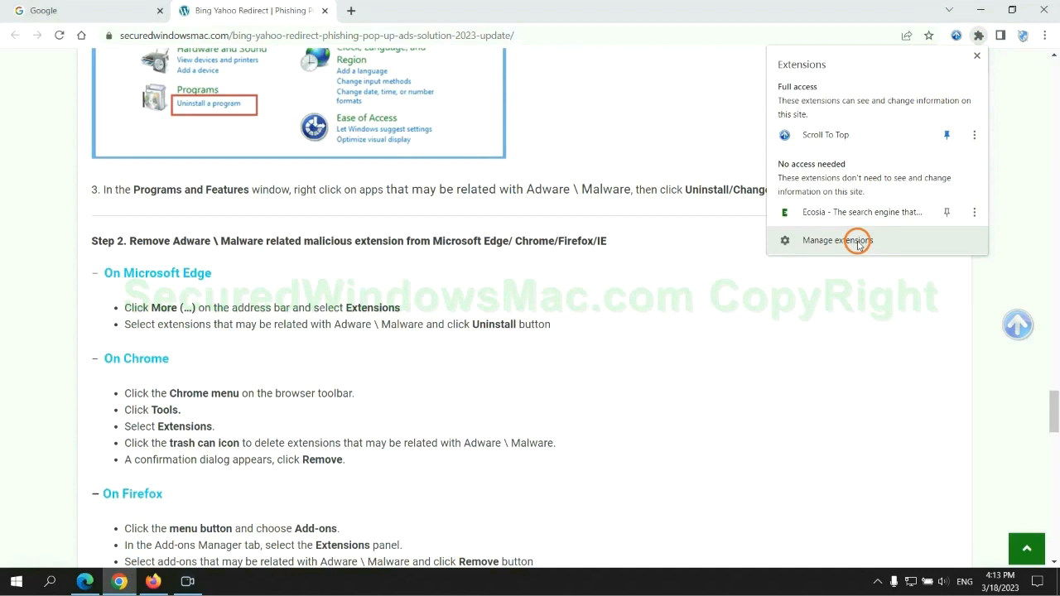
pyautogui.click(838, 240)
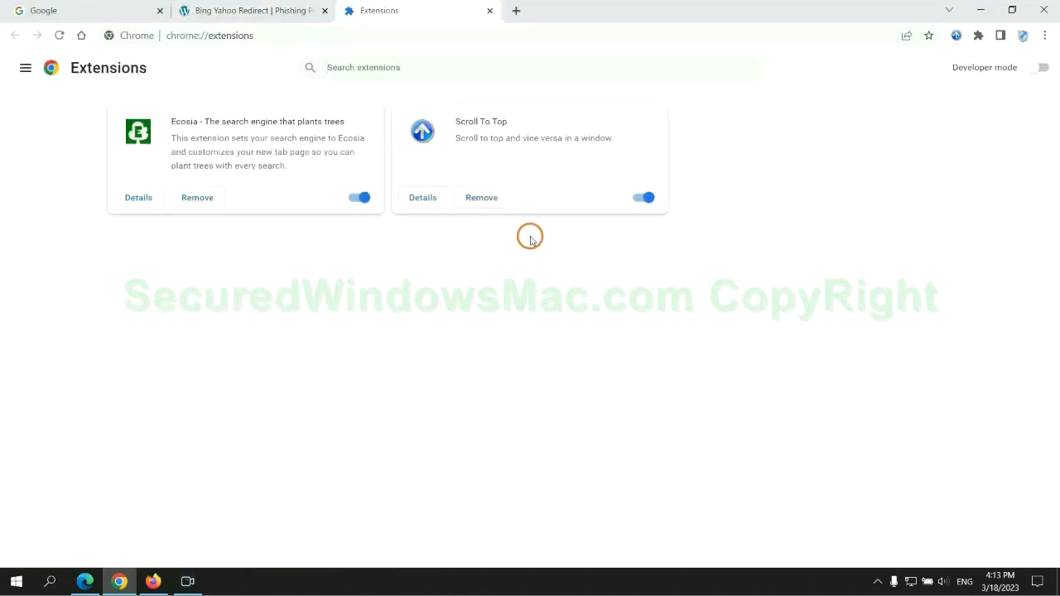
pyautogui.click(197, 197)
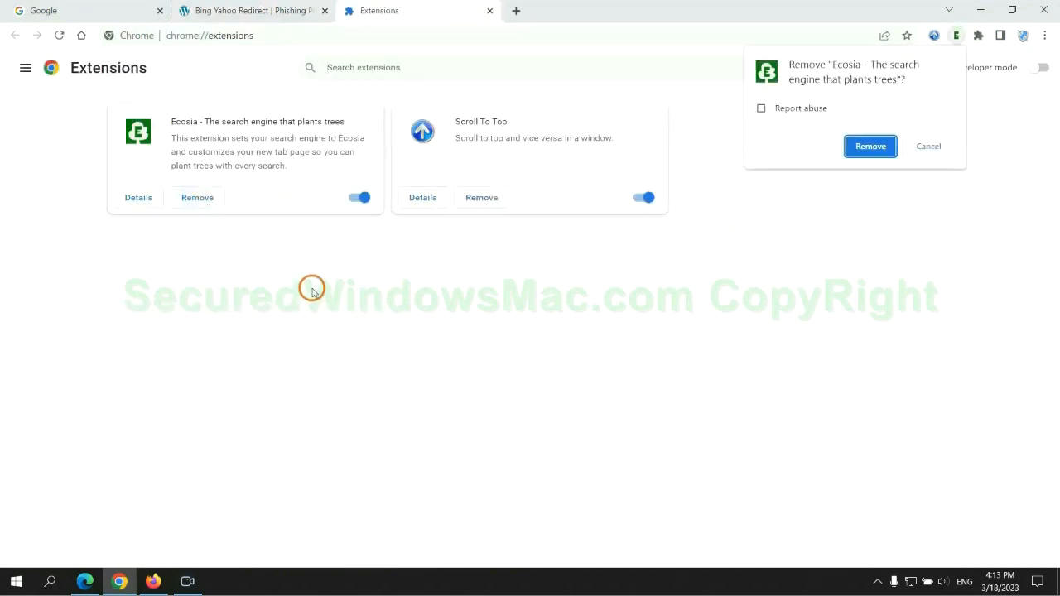
pyautogui.click(871, 146)
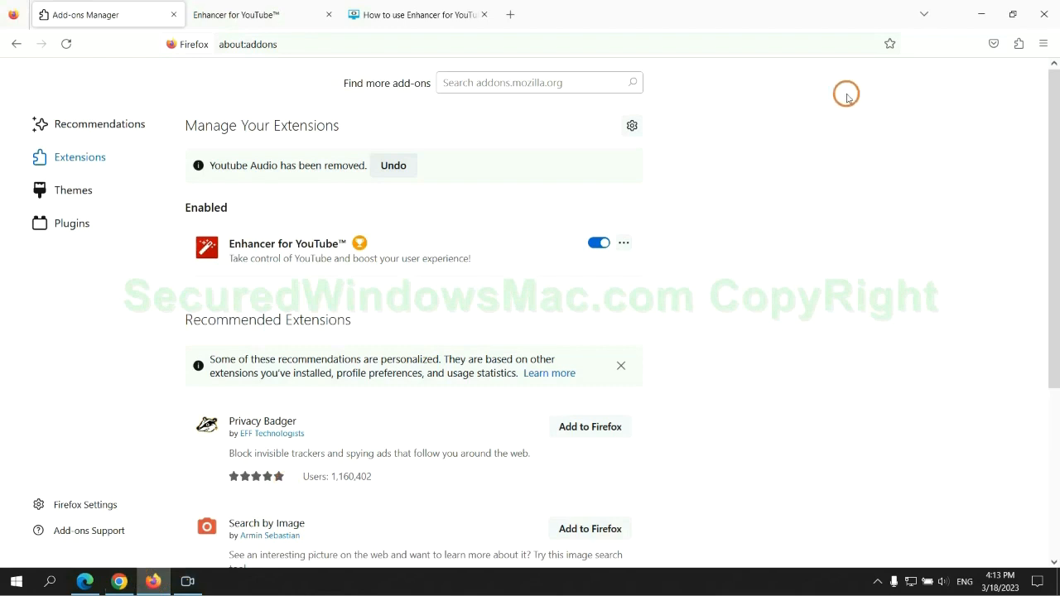
# Remove Enhancer for YouTube from Firefox's add-ons and confirm the removal
pyautogui.click(1018, 44)
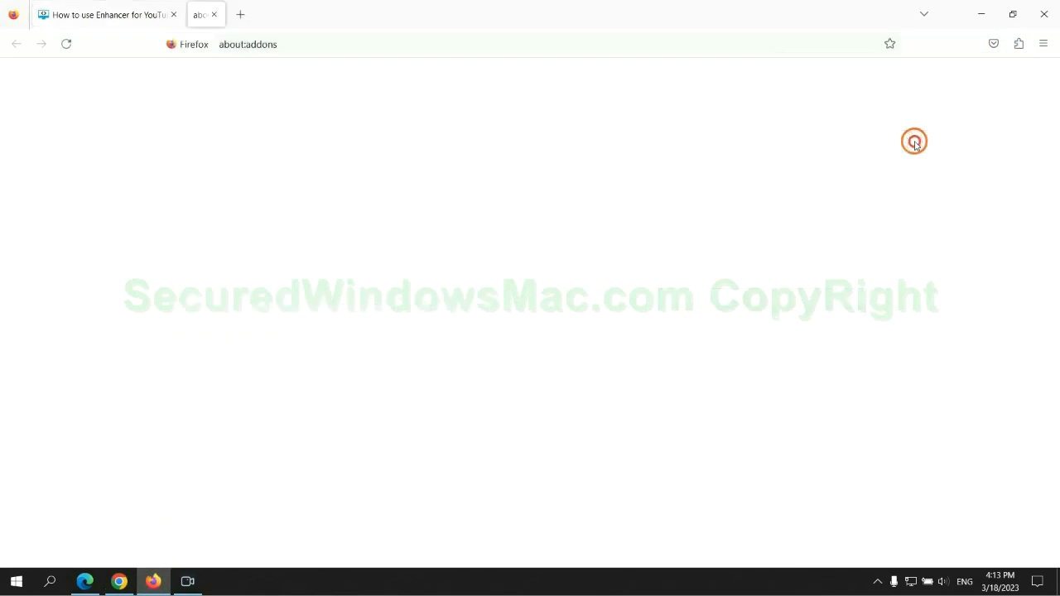
pyautogui.click(623, 202)
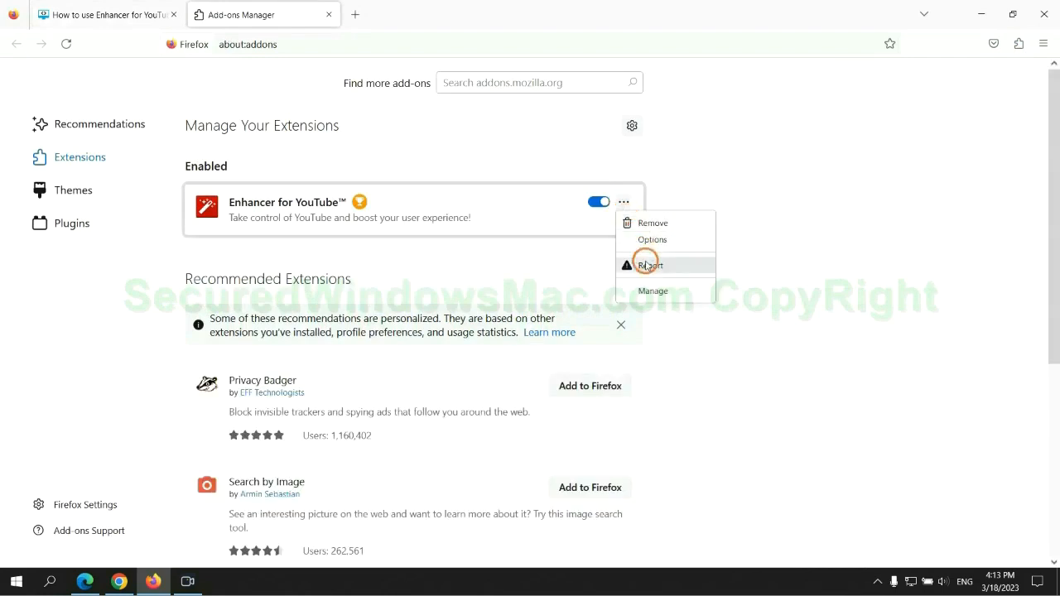
pyautogui.click(653, 222)
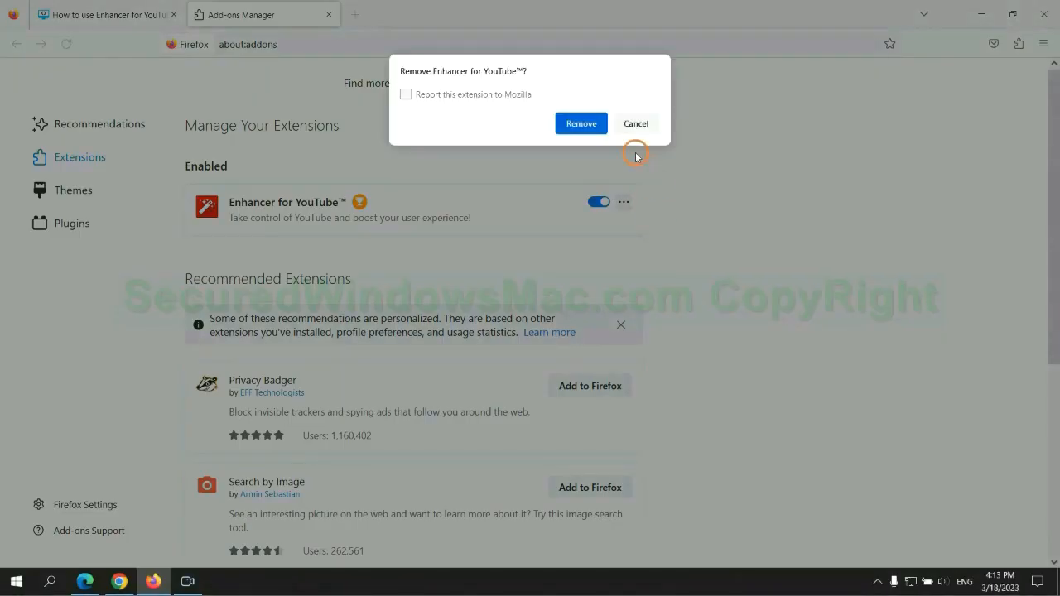
pyautogui.click(581, 122)
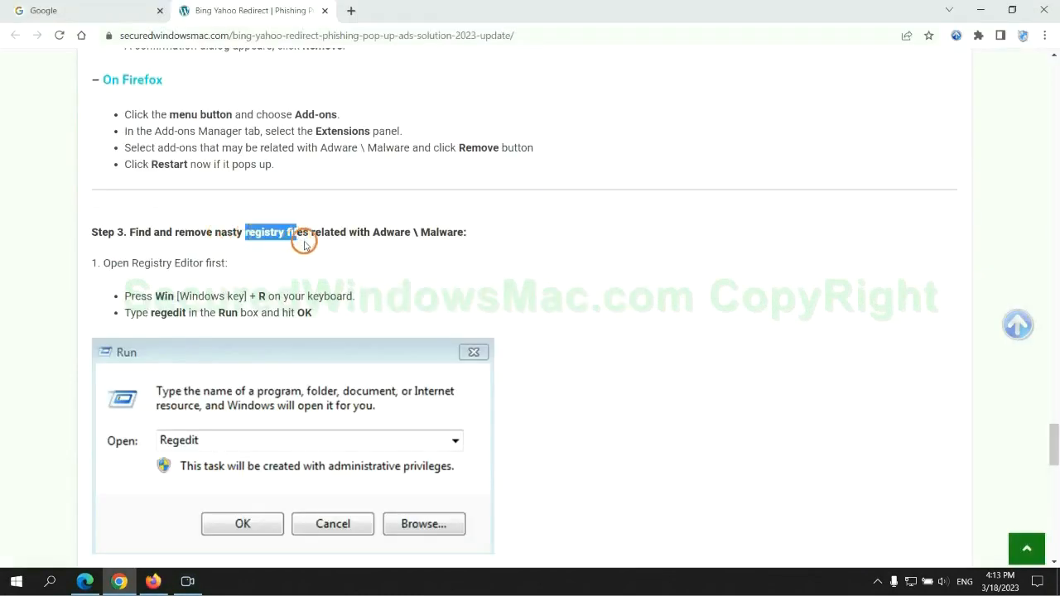
# Open Registry Editor, find 'Apps' and right-click the matching StoreAppsOnTaskbar value
pyautogui.scroll(-3)
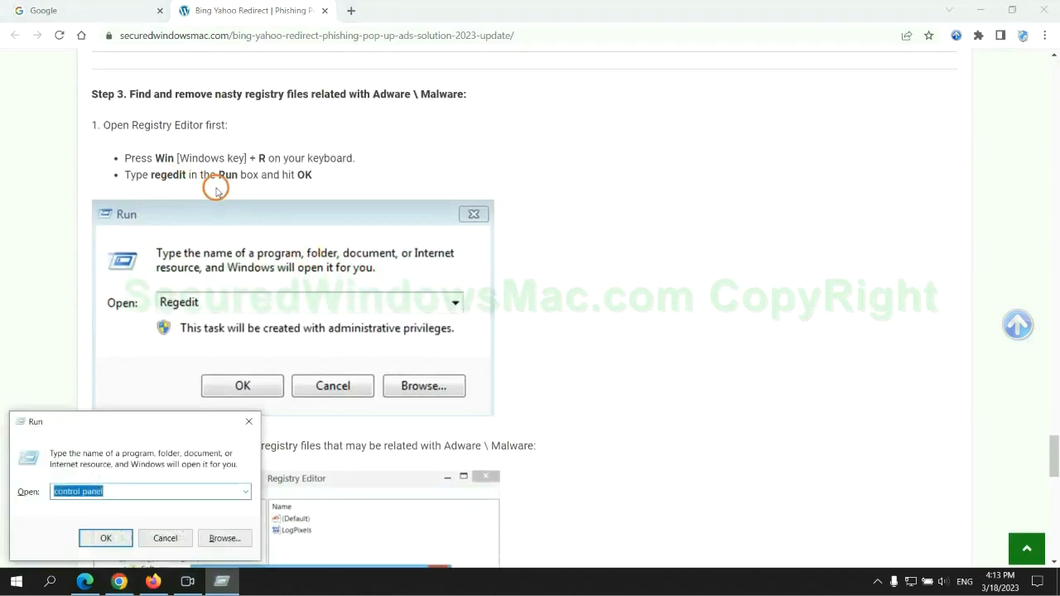
pyautogui.write('reg')
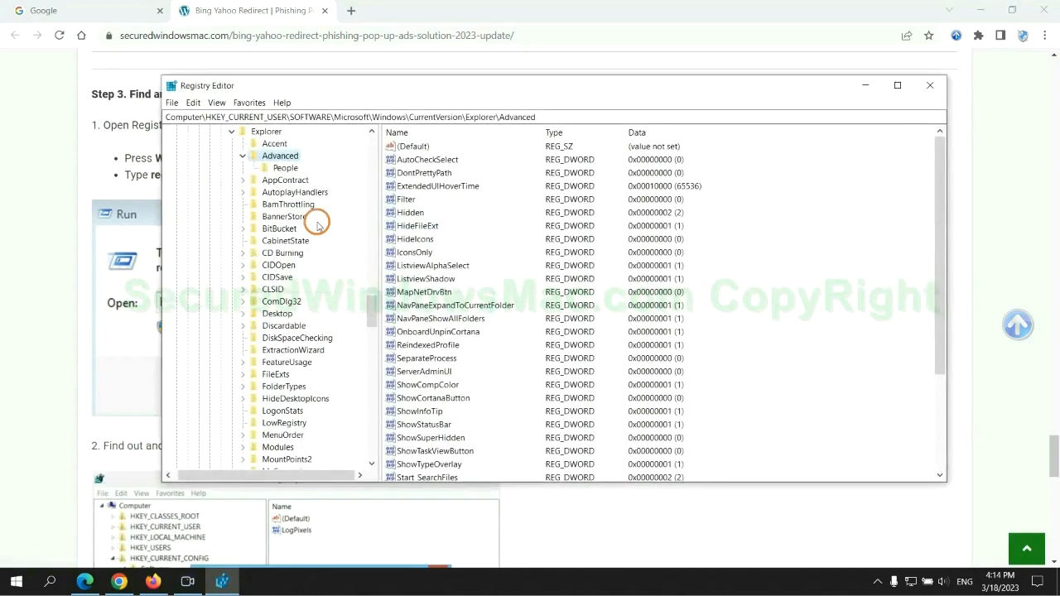
pyautogui.click(193, 102)
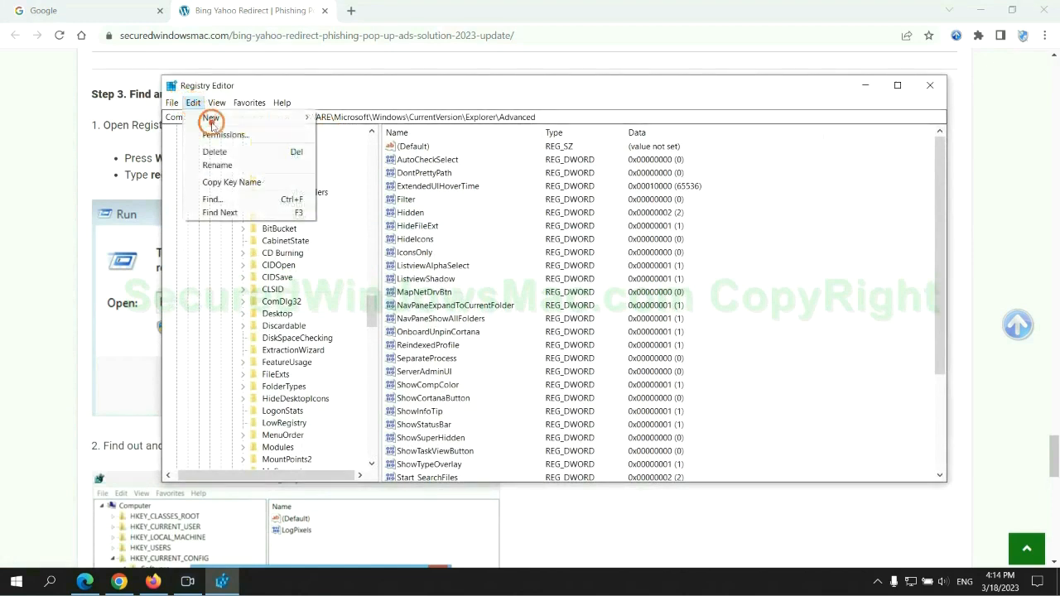
pyautogui.click(211, 198)
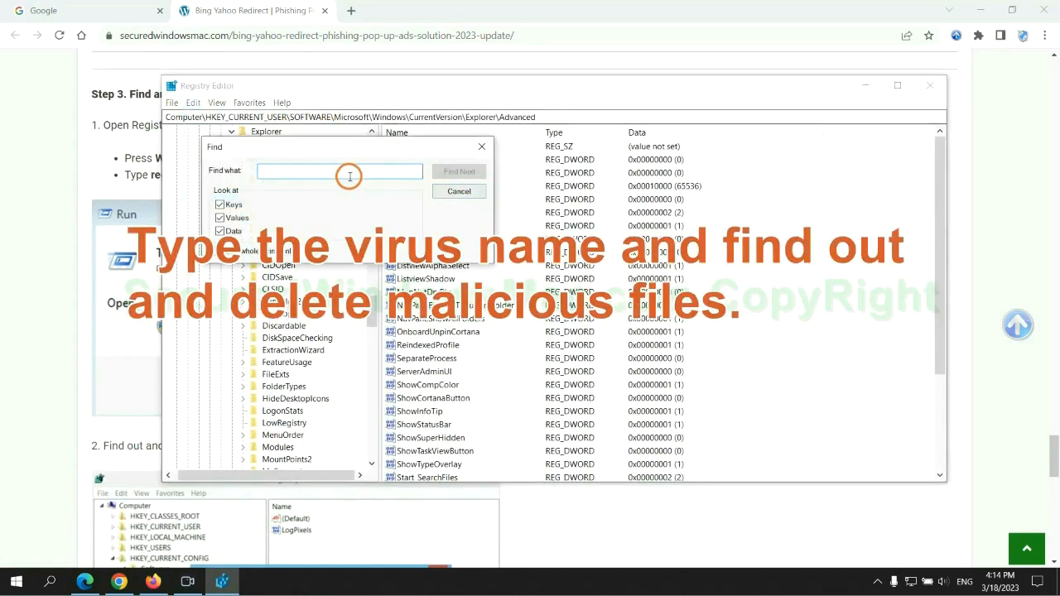
pyautogui.write('Apps')
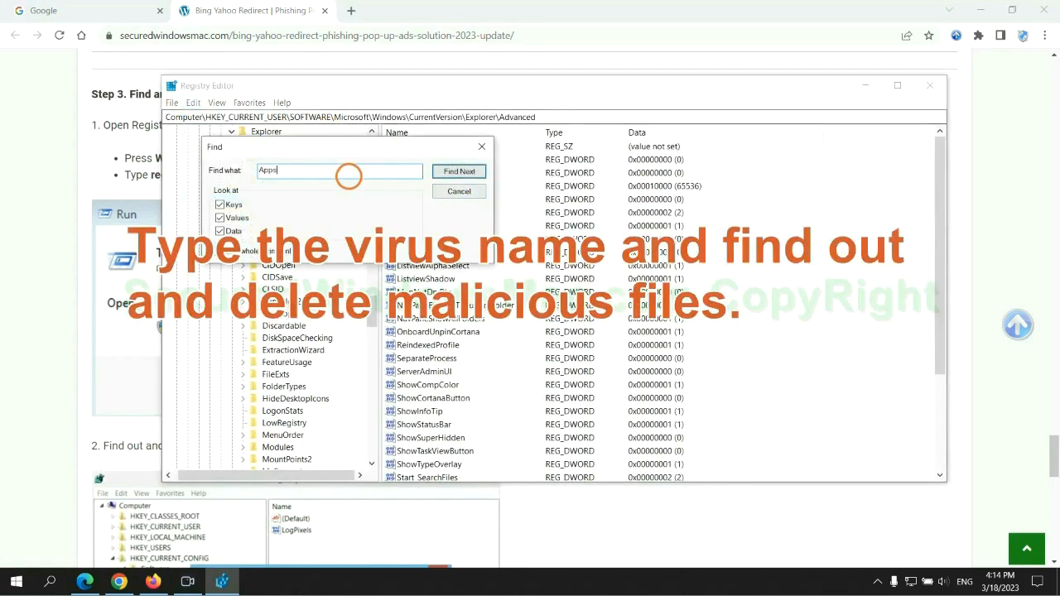
pyautogui.click(460, 172)
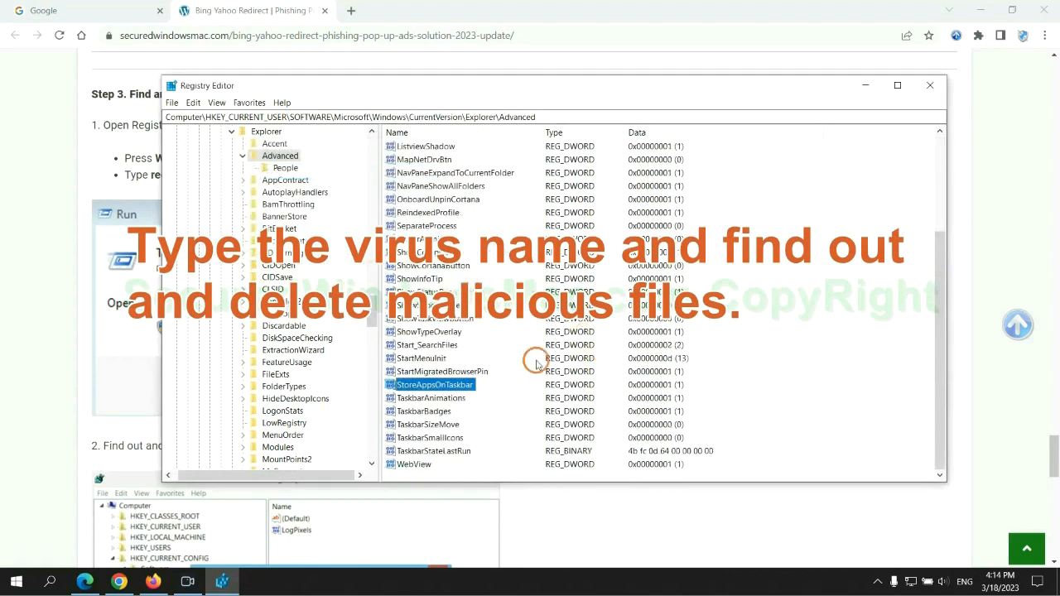
pyautogui.rightClick(432, 384)
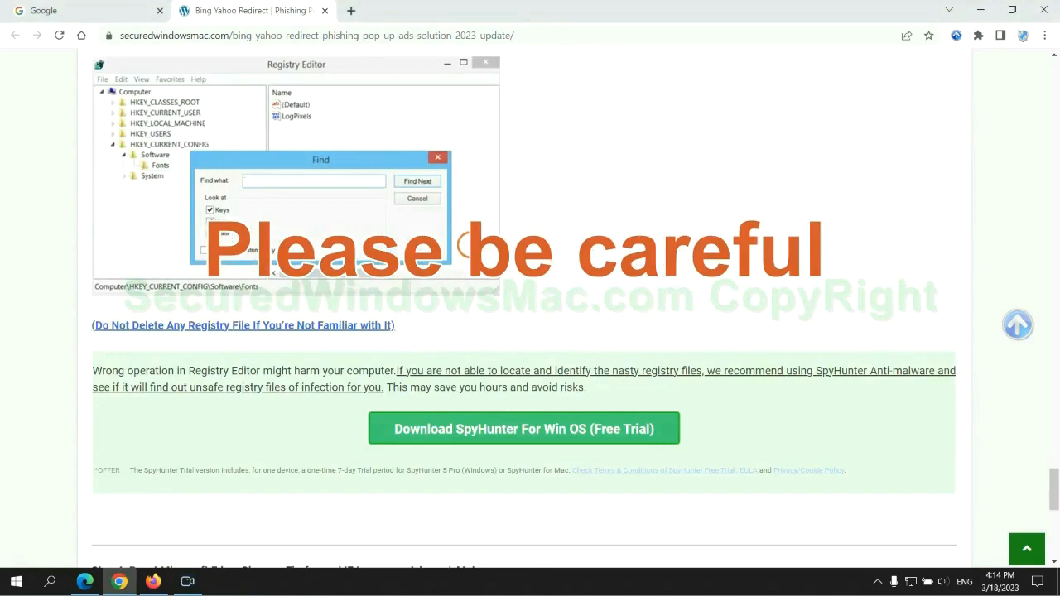
# Scroll the guide down to Step 4, Reset Microsoft Edge, Chrome, Firefox
pyautogui.scroll(-3)
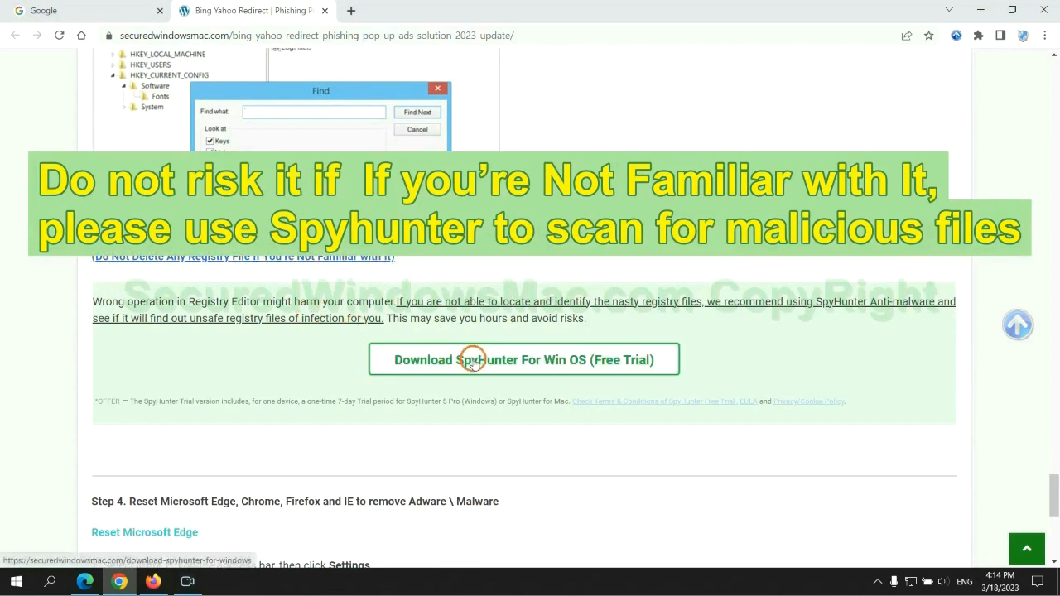
pyautogui.scroll(-3)
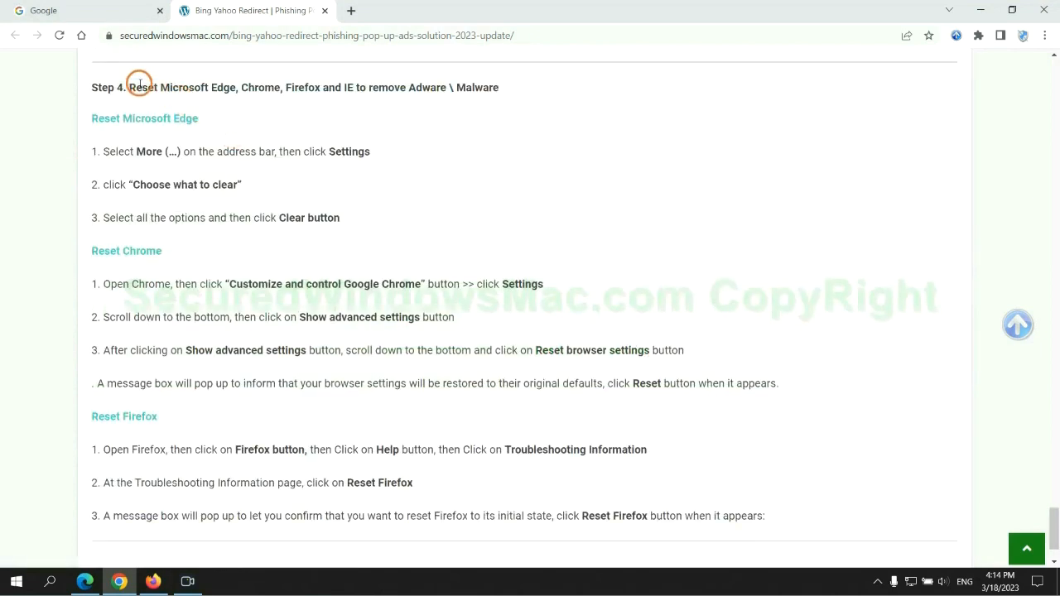
pyautogui.moveTo(380, 116)
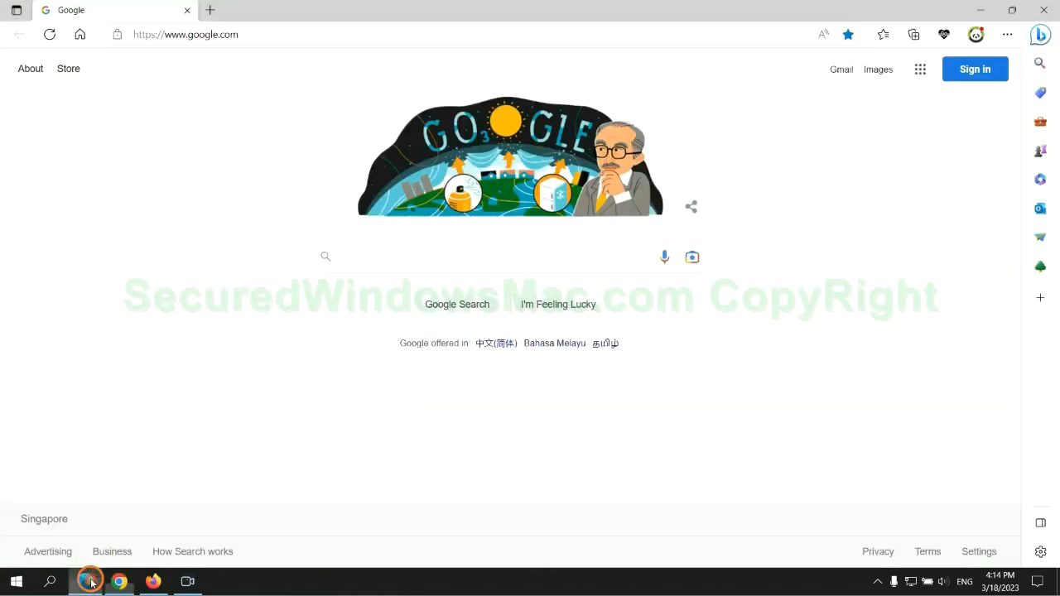
# Reach Edge's Clear browsing data section in Settings and choose what data to clear
pyautogui.click(1007, 35)
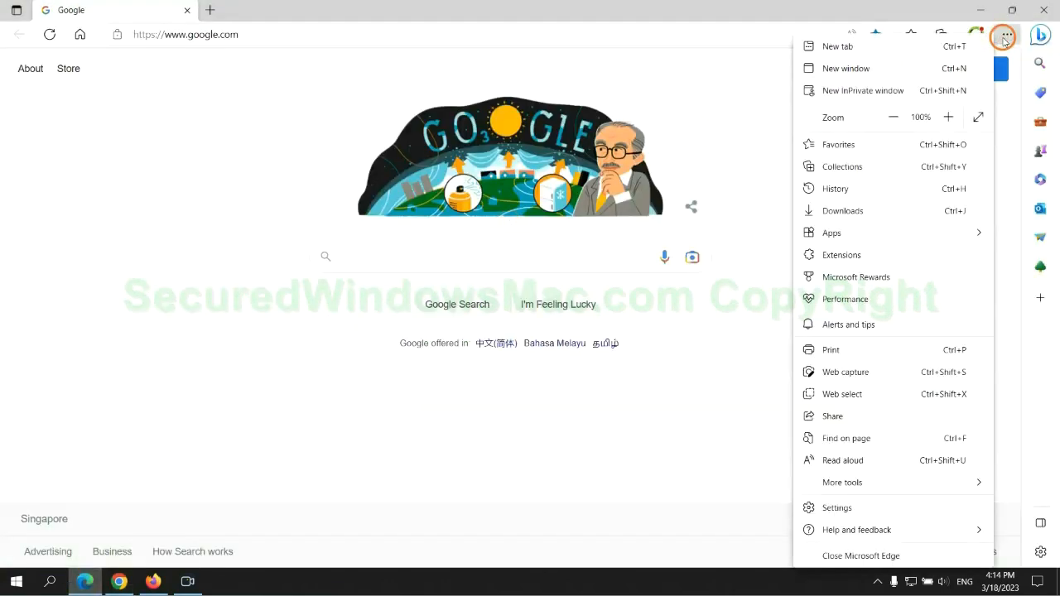
pyautogui.click(837, 508)
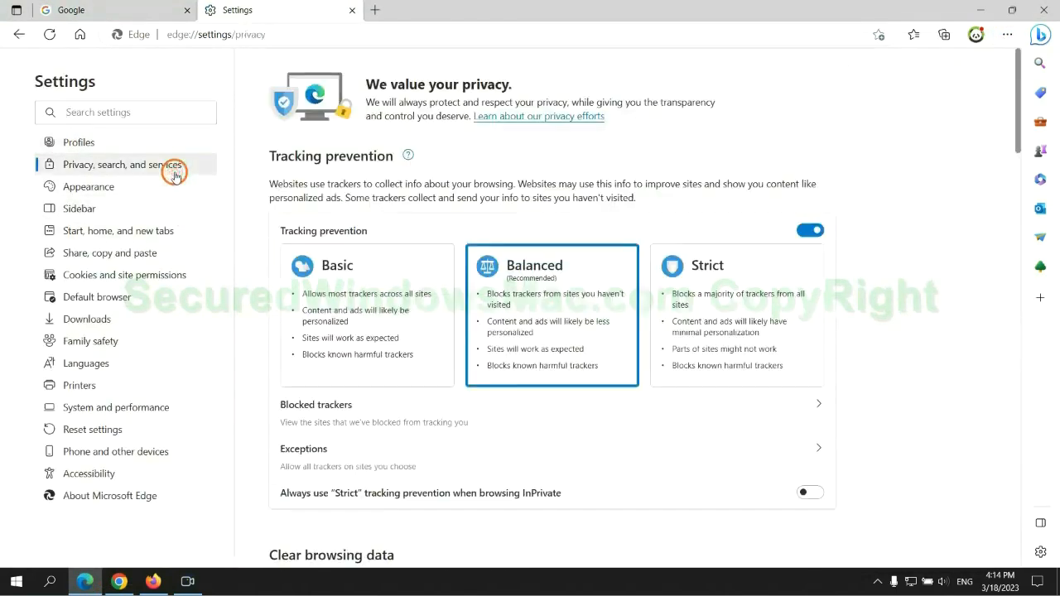
pyautogui.scroll(-3)
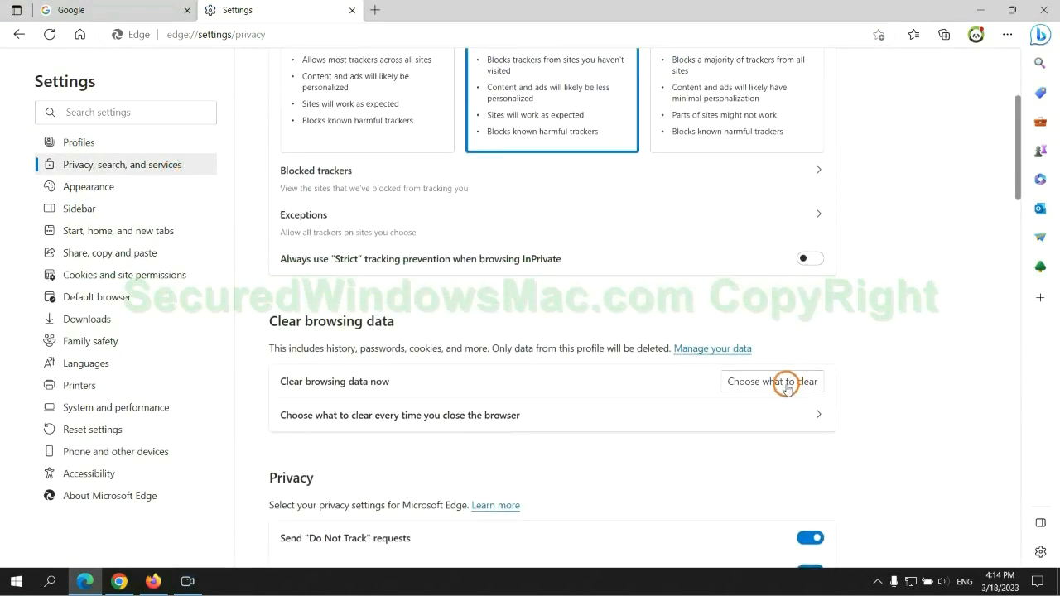
pyautogui.click(772, 382)
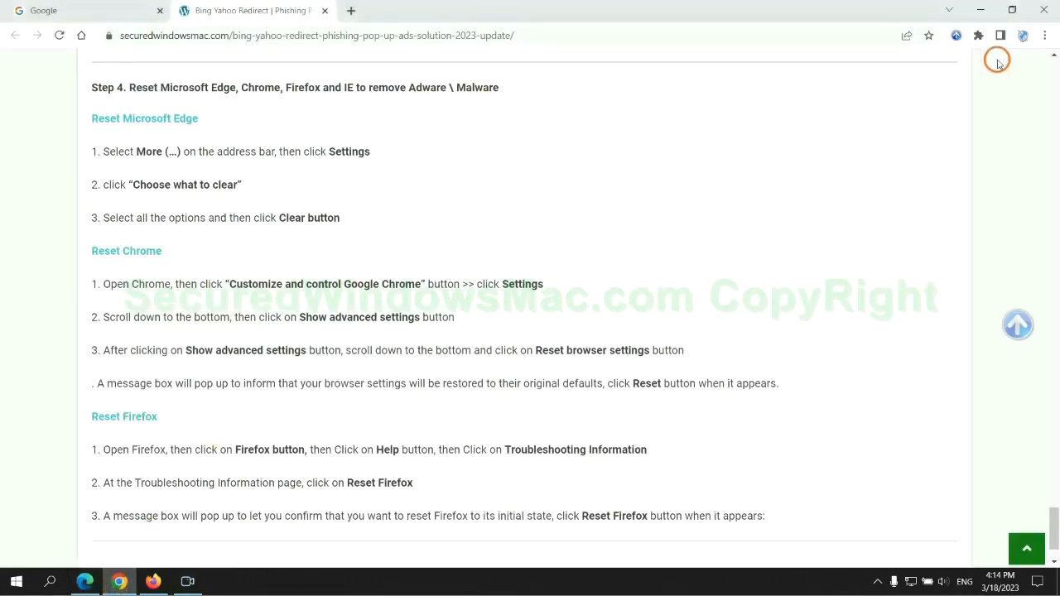
# Search Chrome settings for 'reset' and pick Restore settings to their original defaults
pyautogui.click(1044, 35)
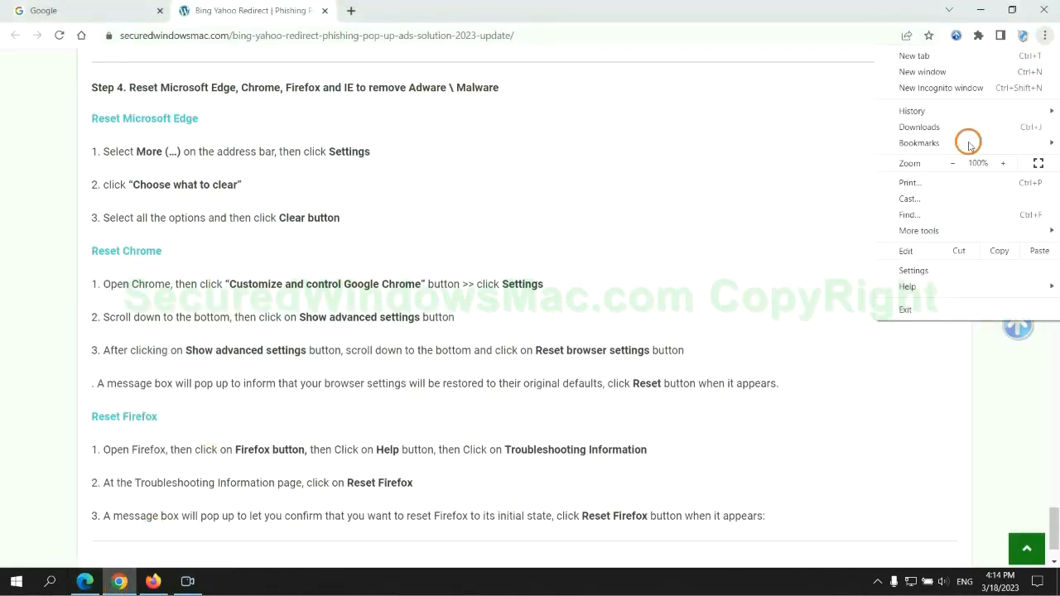
pyautogui.click(914, 270)
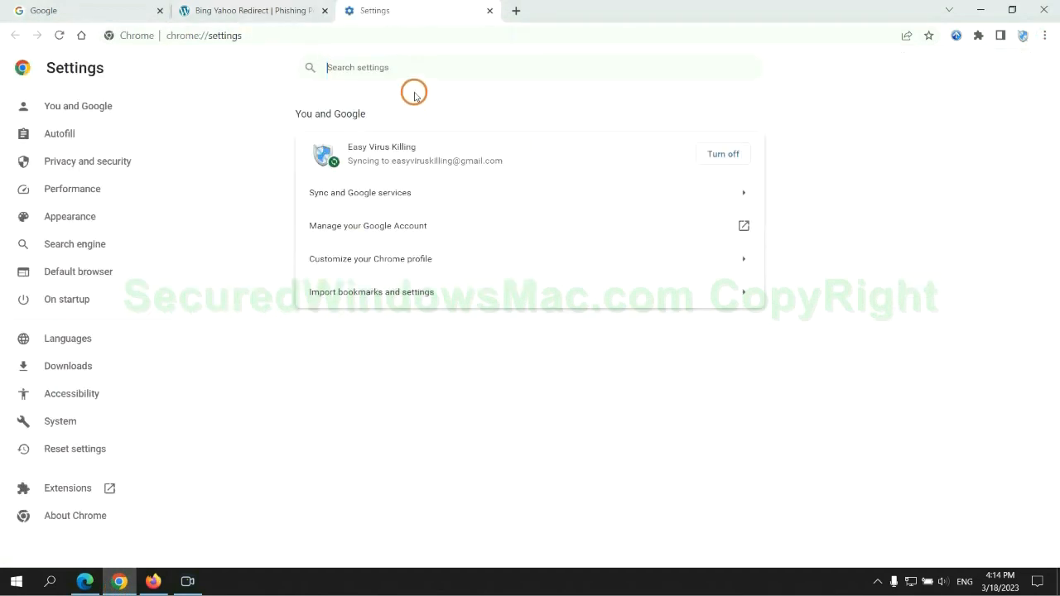
pyautogui.write('reset')
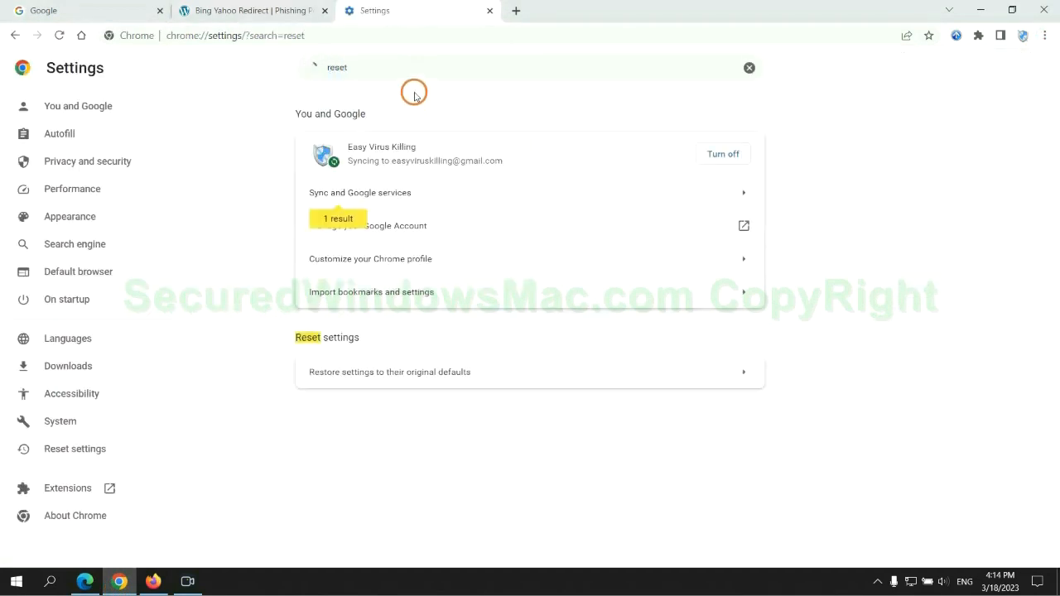
pyautogui.click(390, 372)
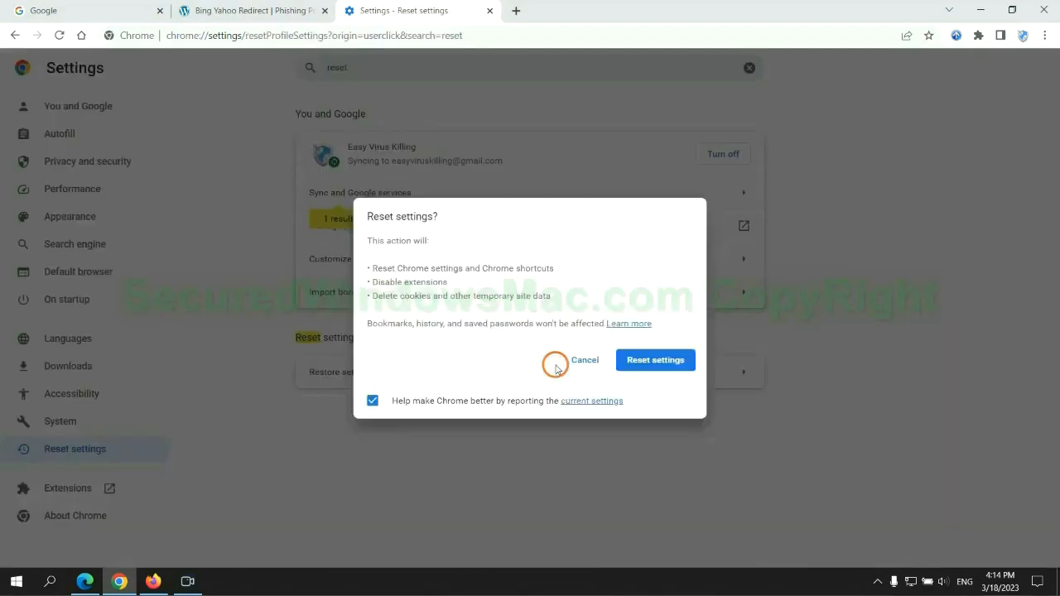
pyautogui.moveTo(138, 564)
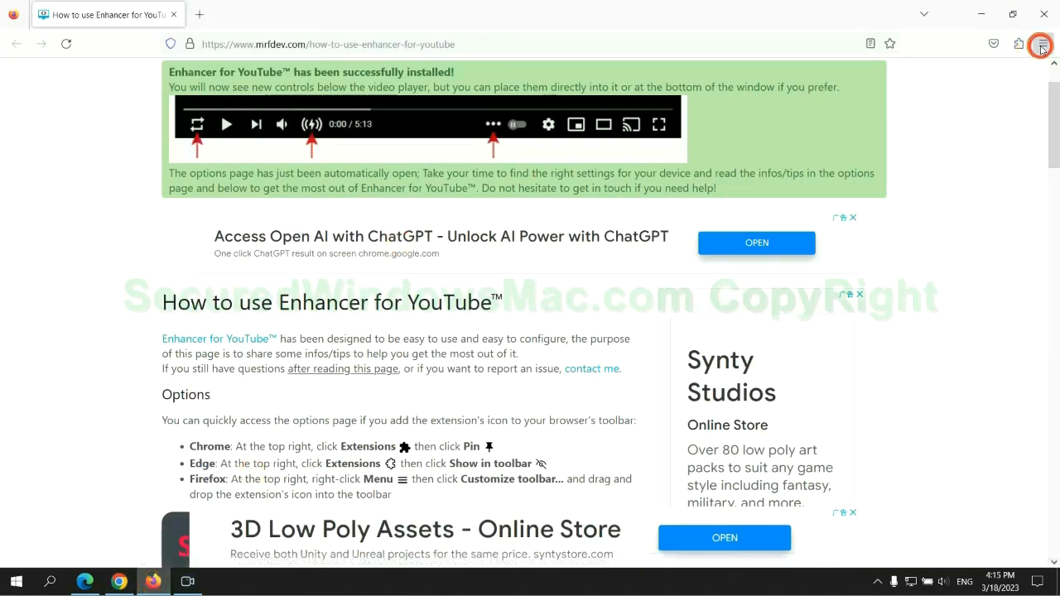
# Go to Firefox's More troubleshooting information page via Help and start Refresh Firefox
pyautogui.click(1042, 44)
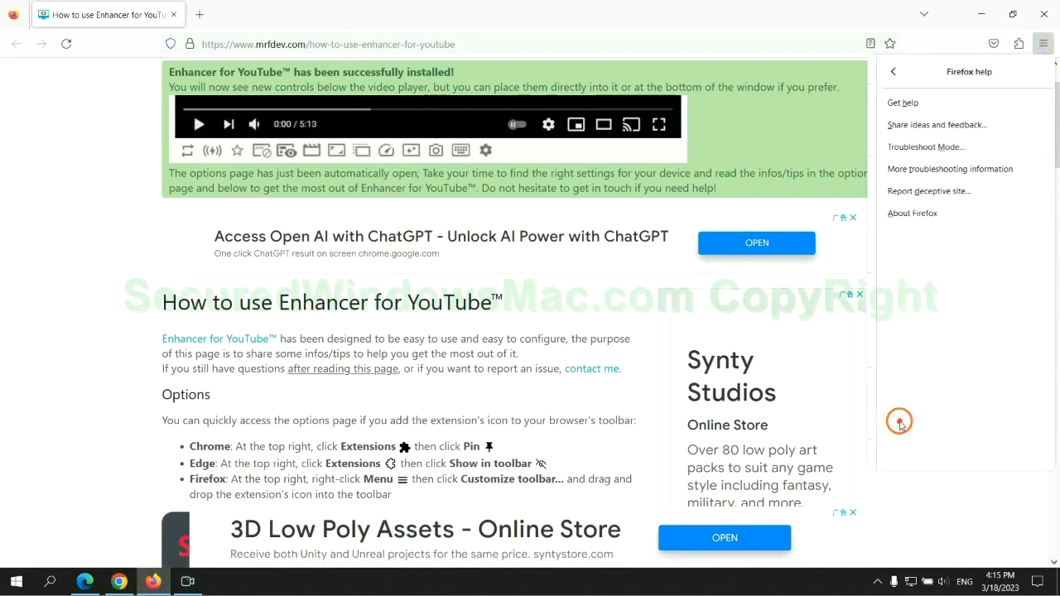
pyautogui.click(950, 169)
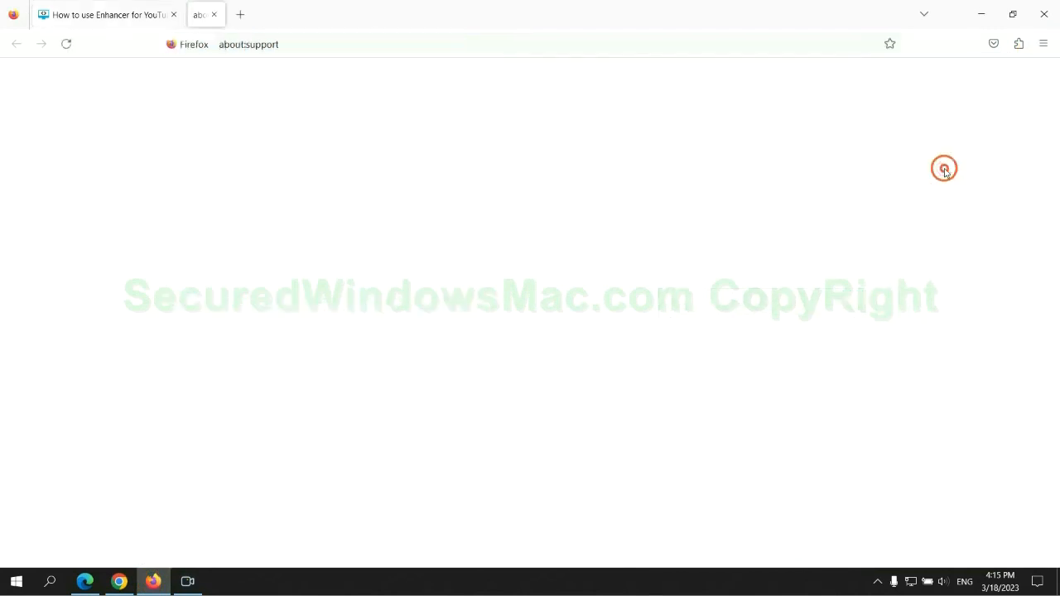
pyautogui.click(763, 157)
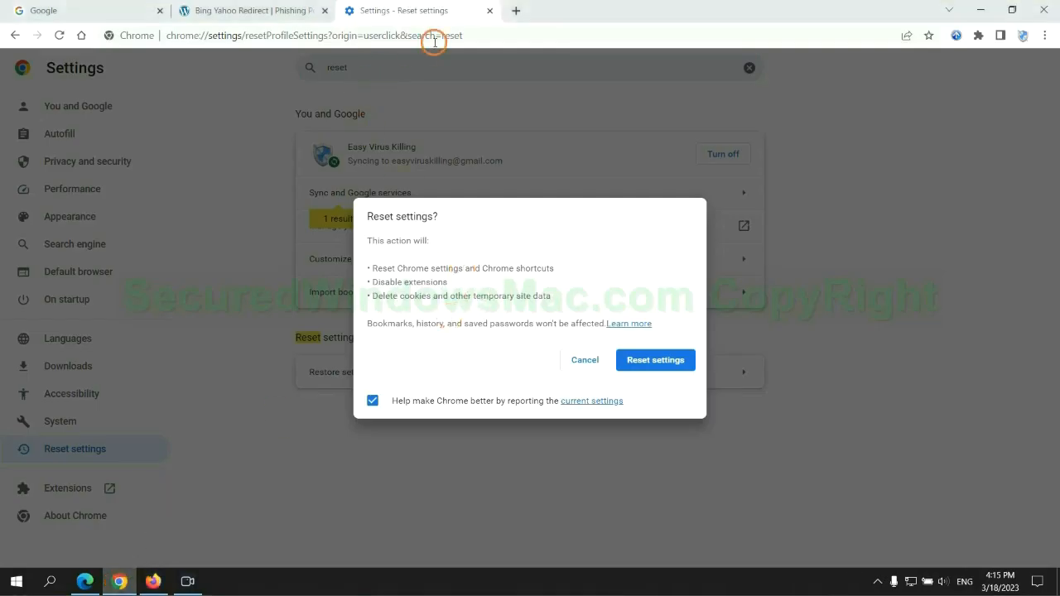
# Highlight the guide's note advising a SpyHunter scan if problems remain
pyautogui.click(654, 360)
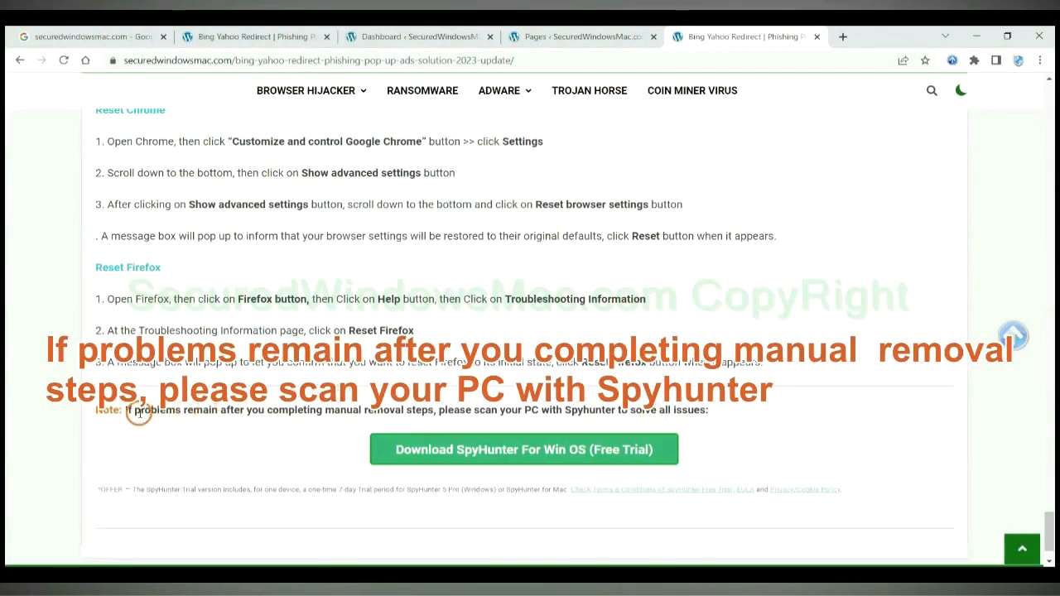
pyautogui.moveTo(124, 410); pyautogui.dragTo(241, 409)
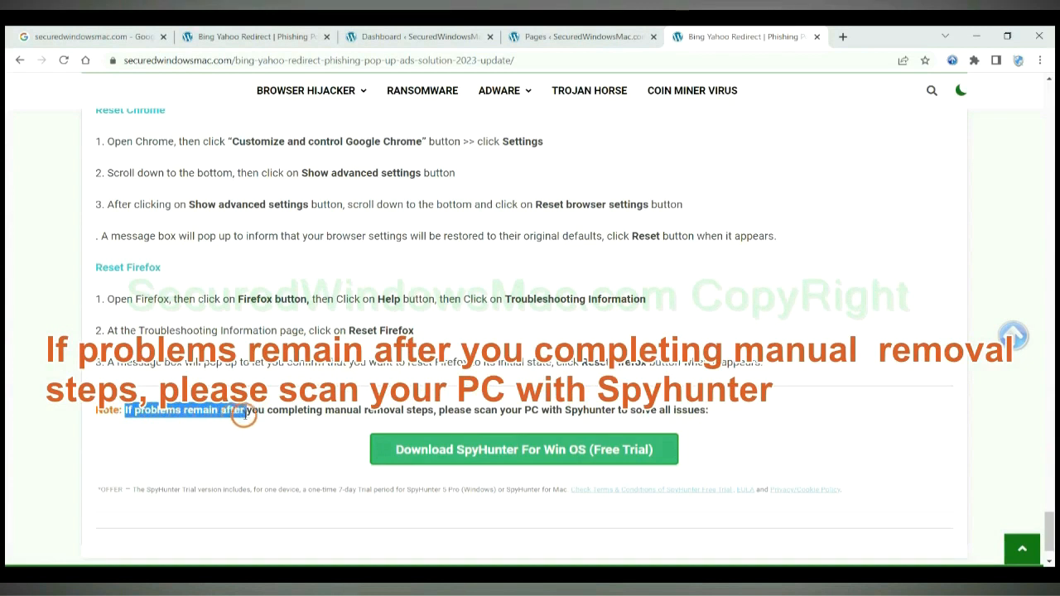